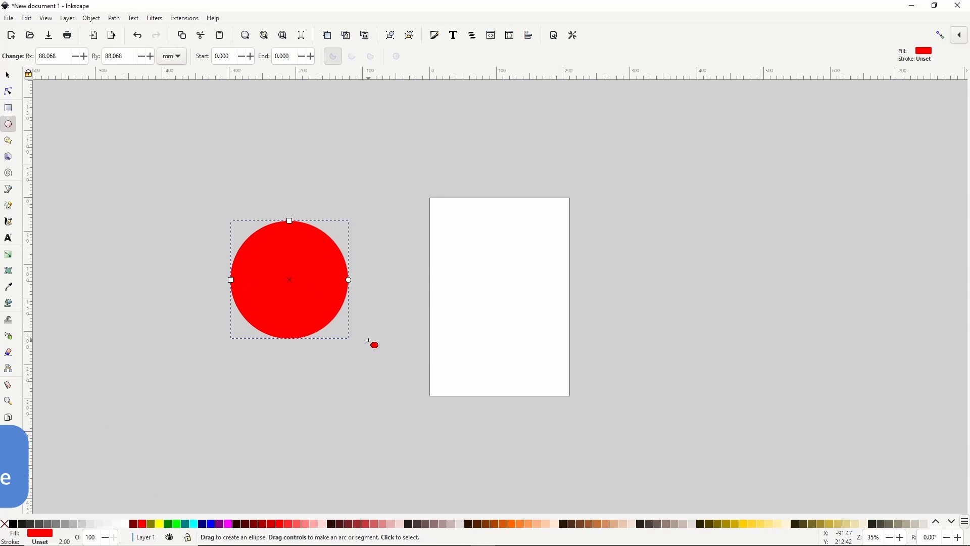
mouse_move(478, 522)
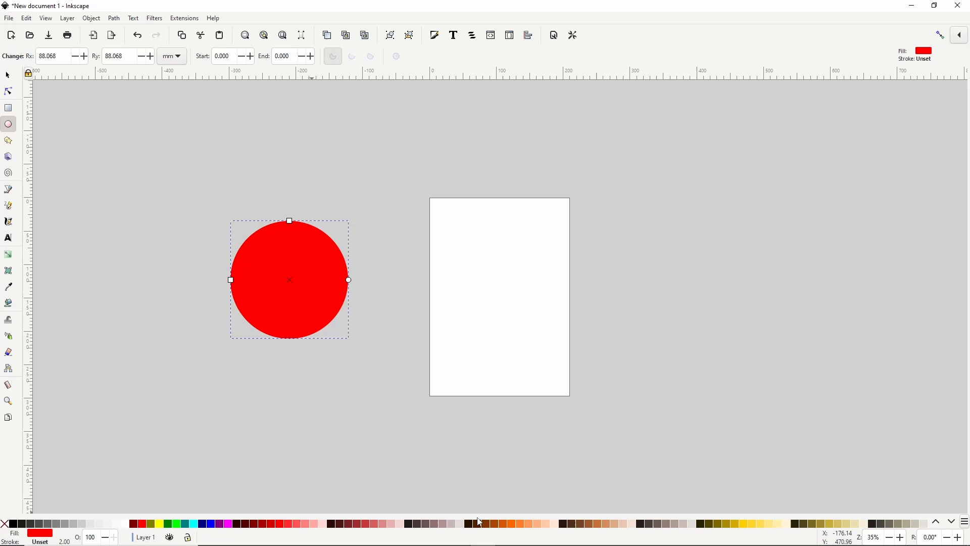
Recolour the circle orange from the palette with no outline, then return to the Select tool.
left_click(520, 524)
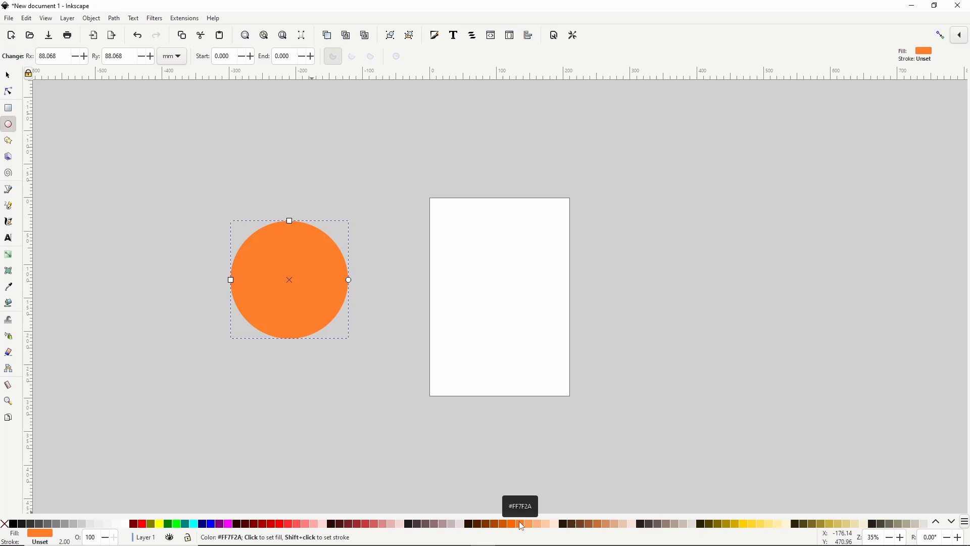
mouse_move(340, 243)
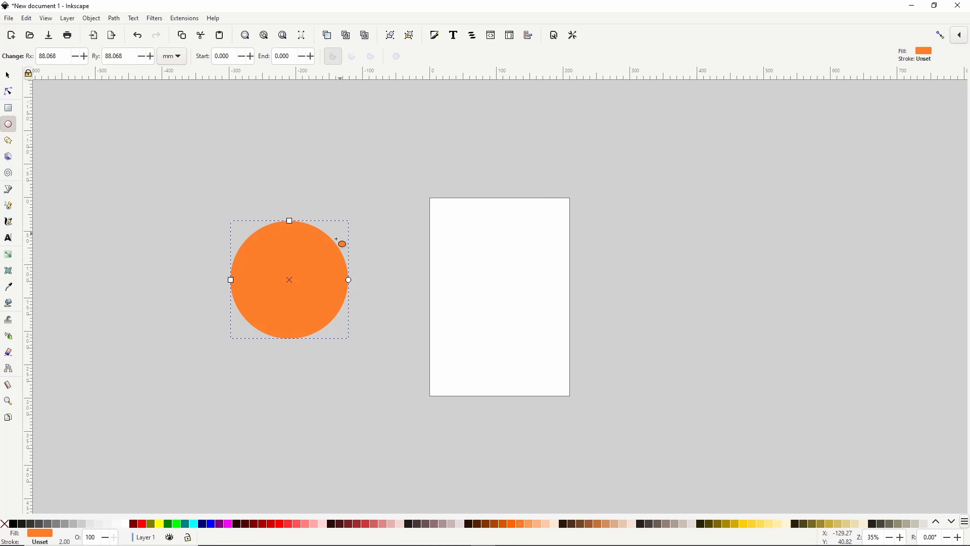
mouse_move(149, 323)
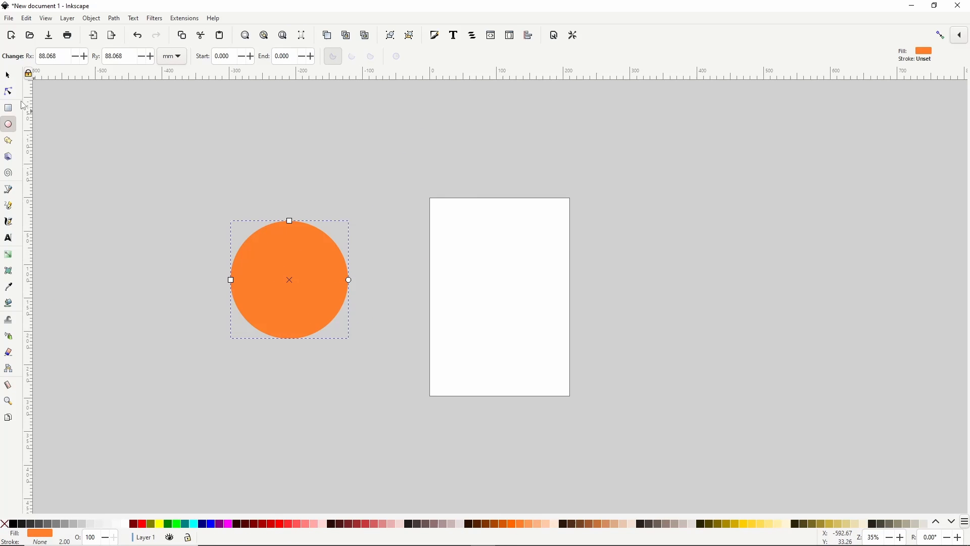
left_click(8, 74)
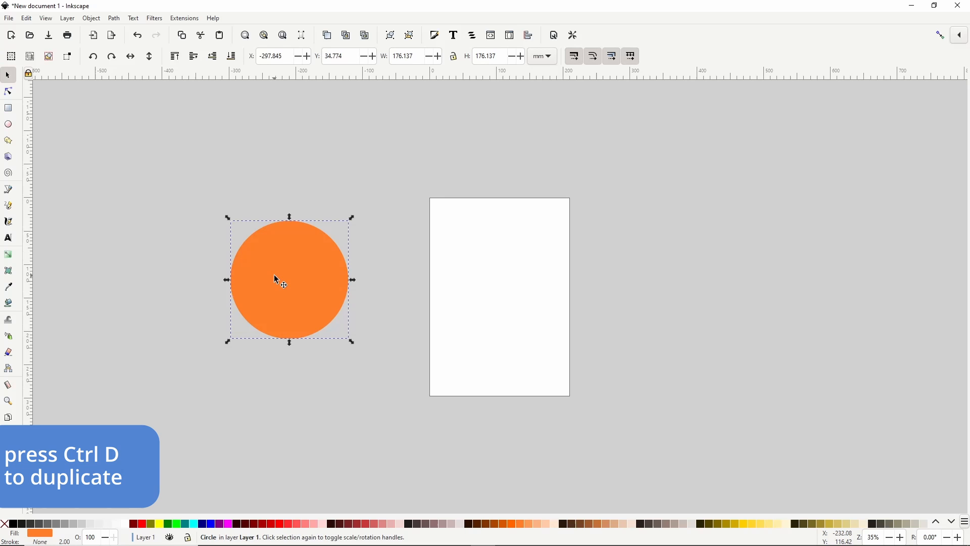
mouse_move(342, 273)
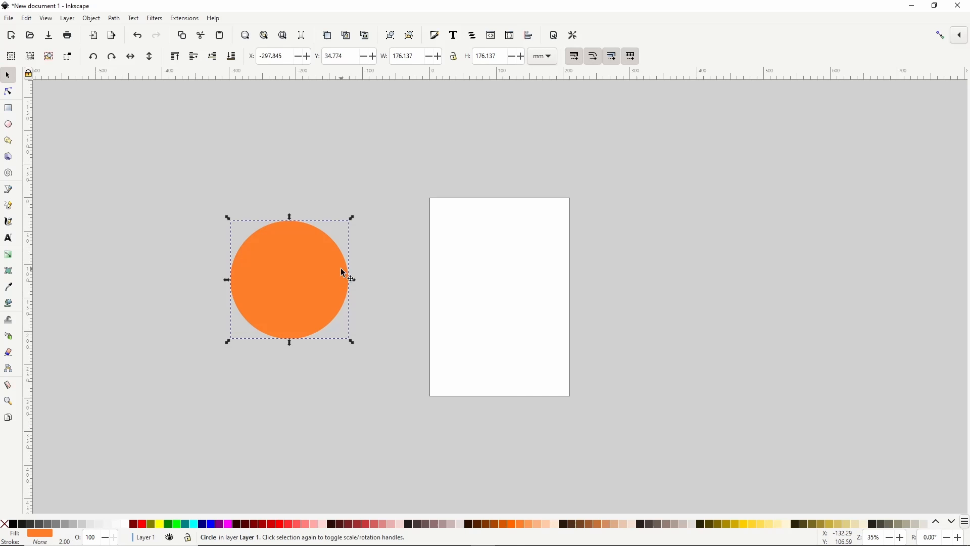
mouse_move(324, 309)
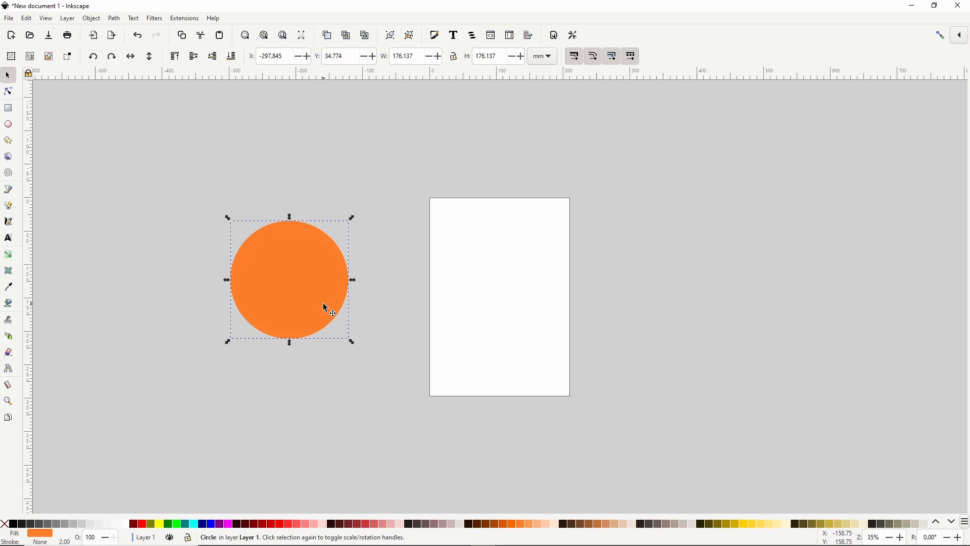
mouse_move(321, 312)
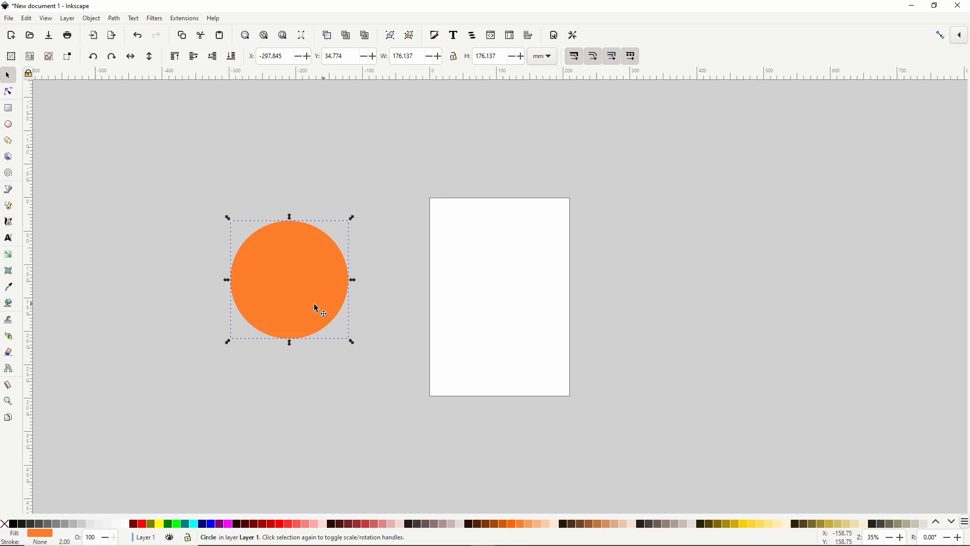
mouse_move(339, 303)
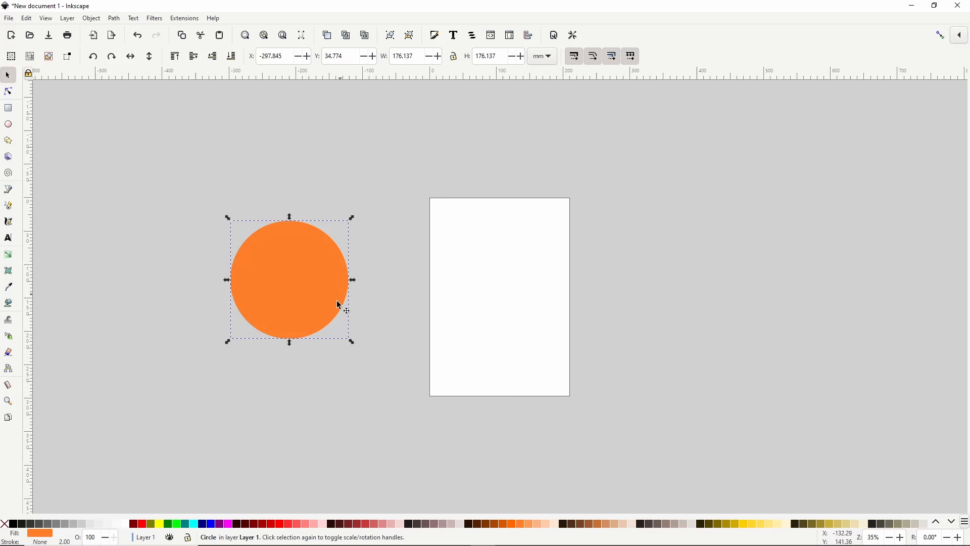
mouse_move(50, 473)
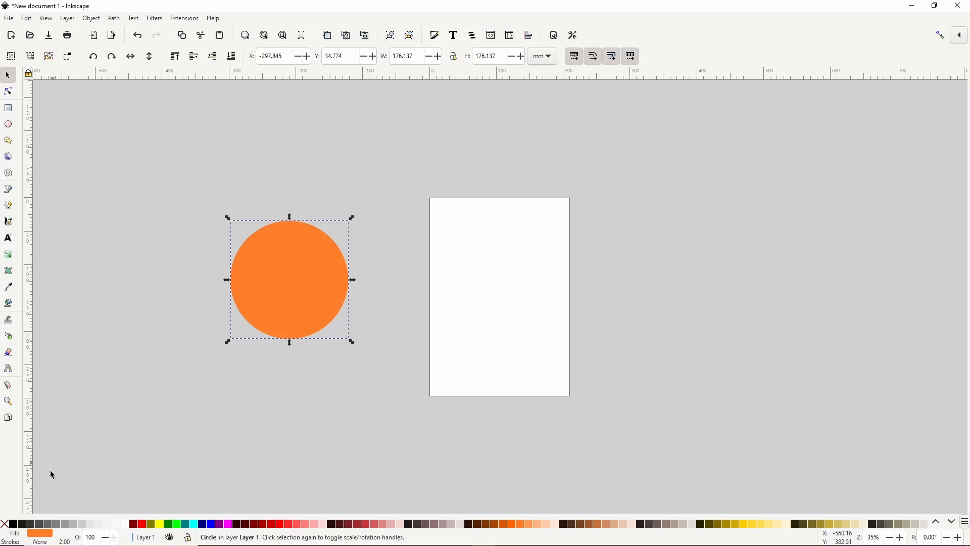
Give the duplicate circle a reversed radial gradient fading from a clear centre to black.
left_click(6, 524)
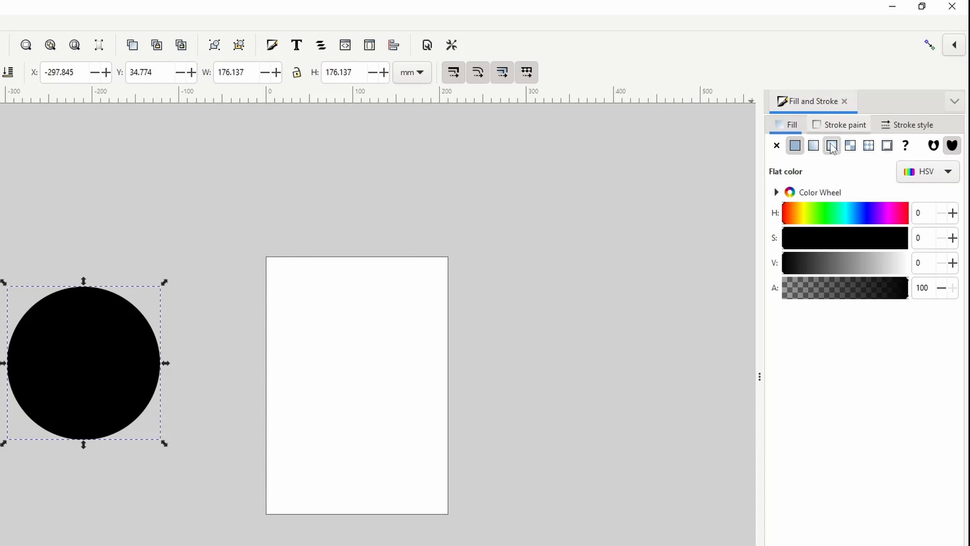
left_click(812, 145)
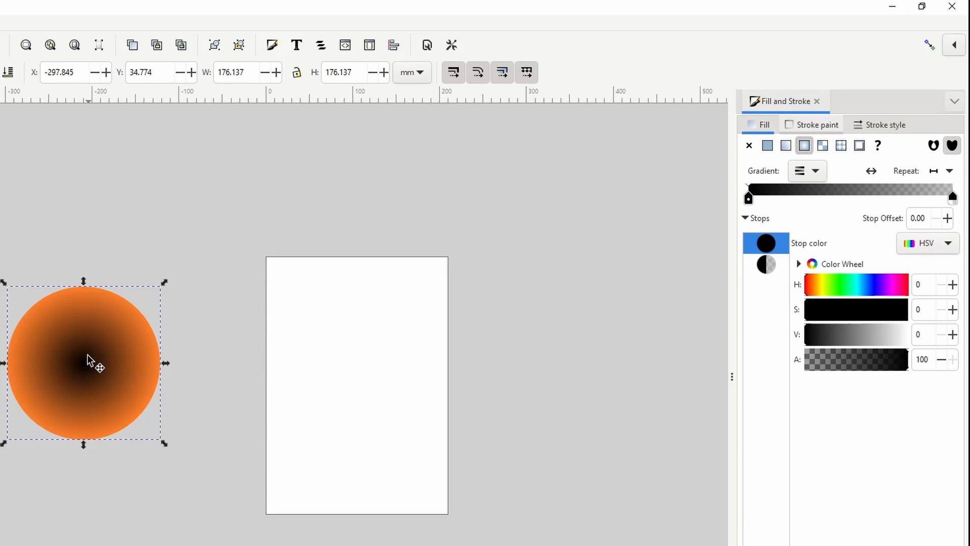
mouse_move(165, 302)
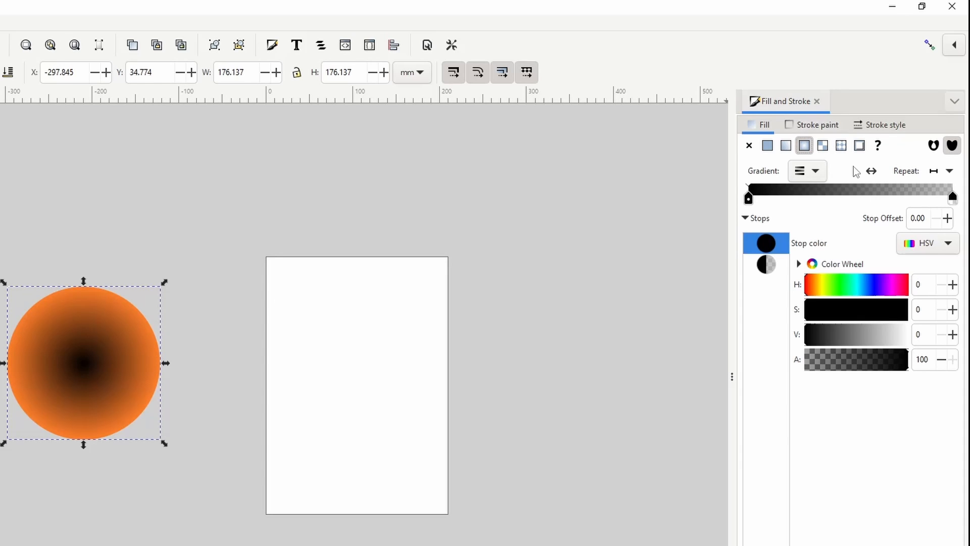
left_click(870, 170)
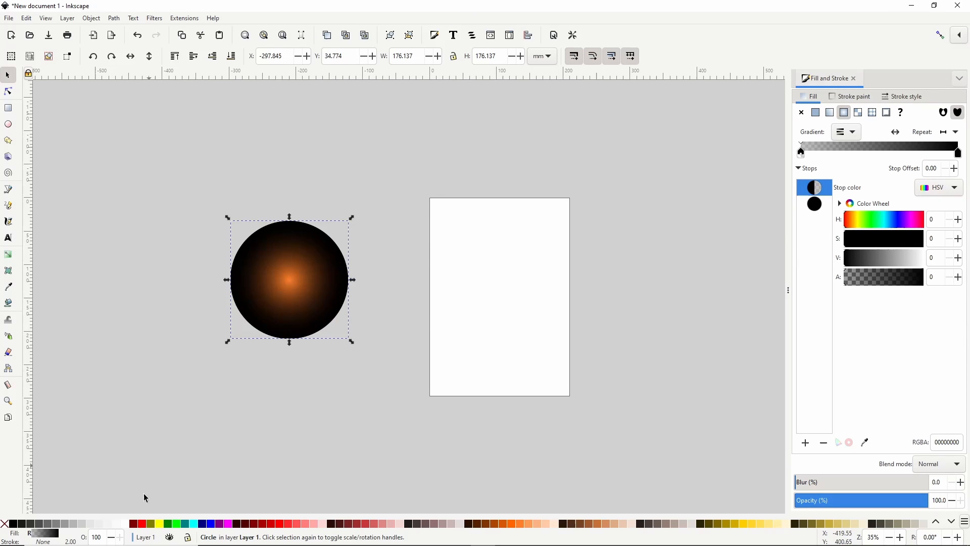
Give the offset copy a flat fill and add the gradient circle to the selection.
left_click(815, 112)
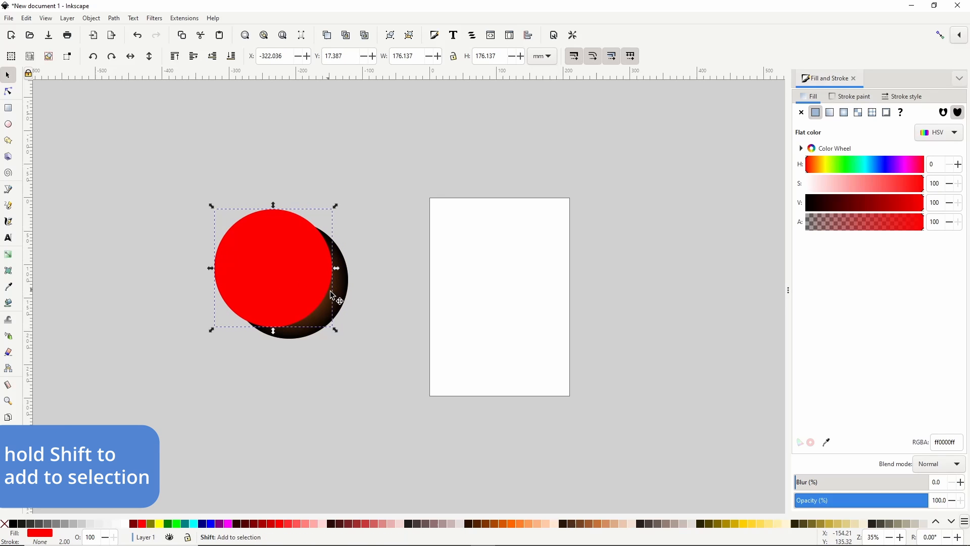
left_click(340, 303)
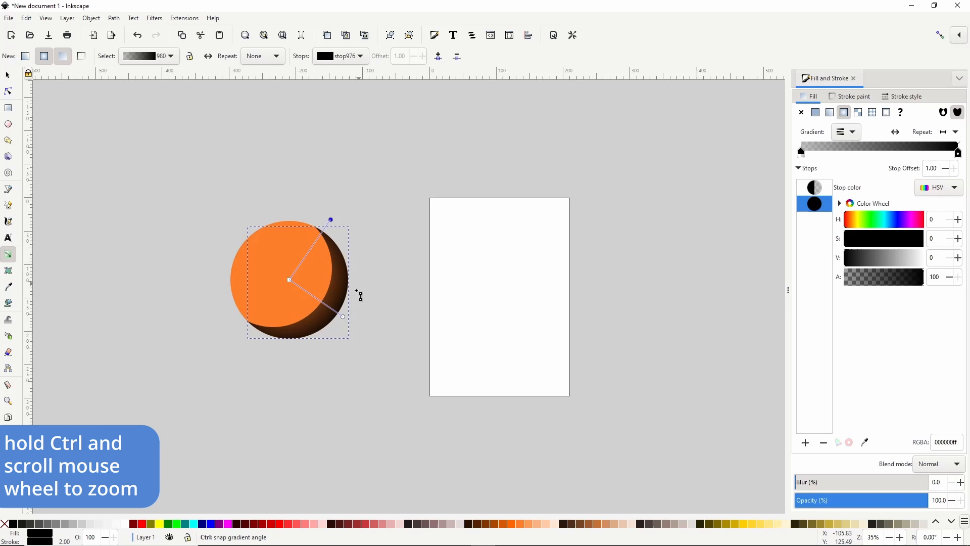
Zoom in on the shaded crescent and bring up the Filters menu.
scroll("up", 3)
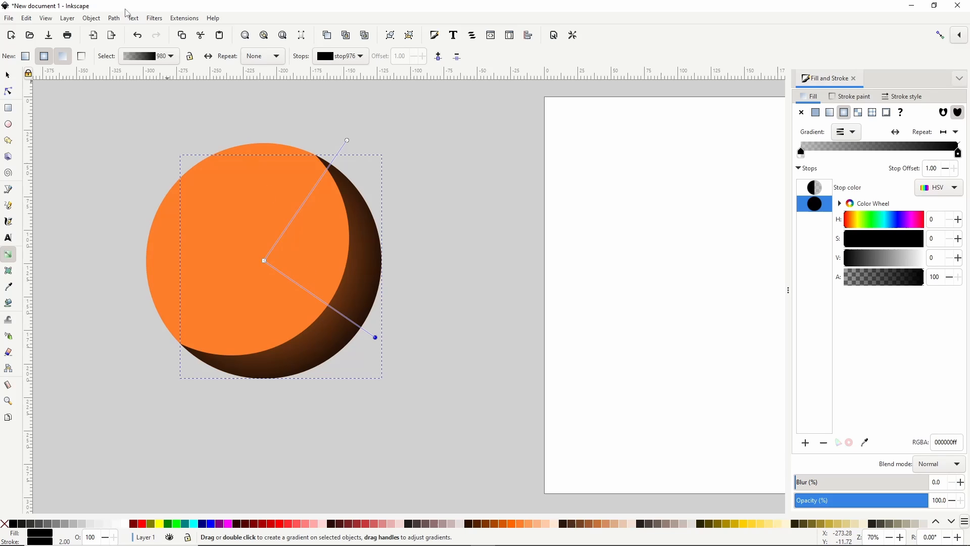
left_click(153, 18)
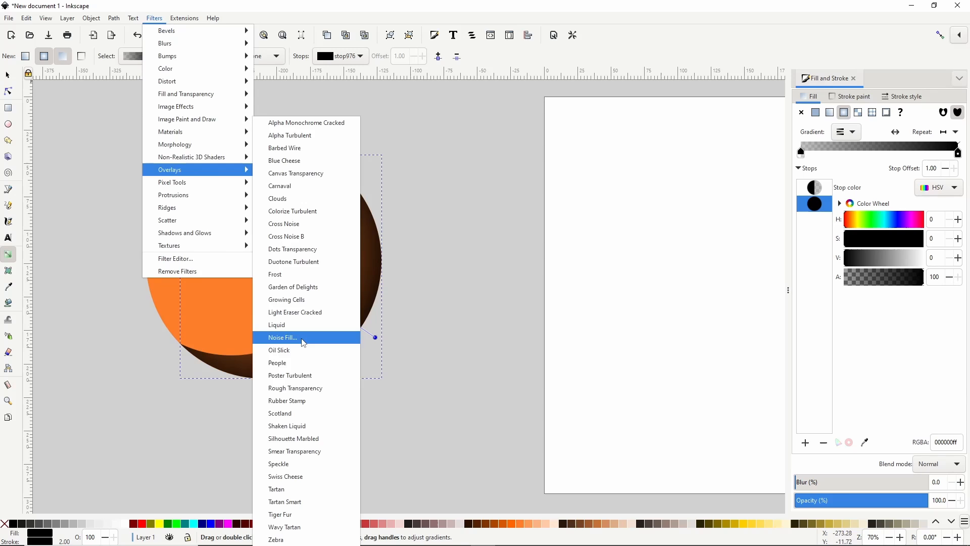
Apply Noise Fill to the crescent with lowered horizontal and vertical noise frequencies.
left_click(282, 337)
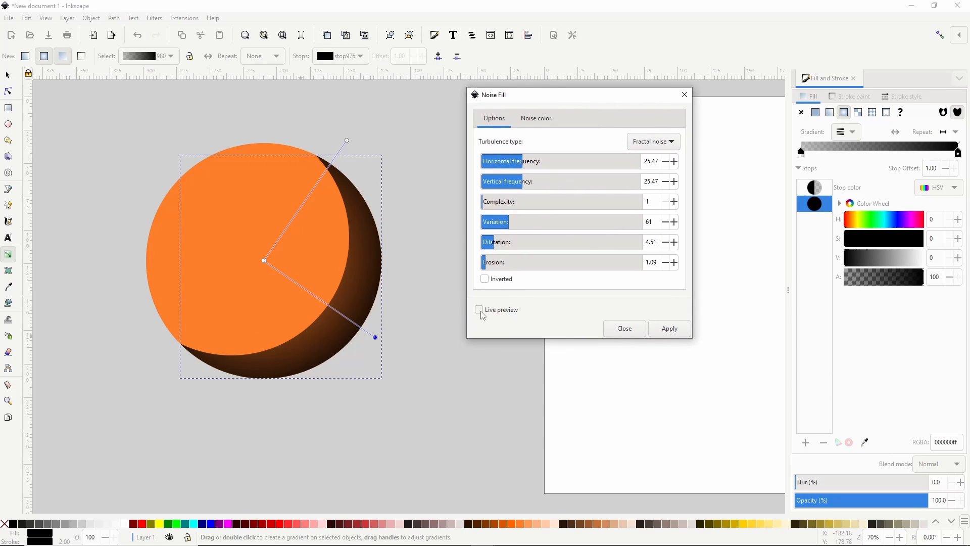
left_click(480, 309)
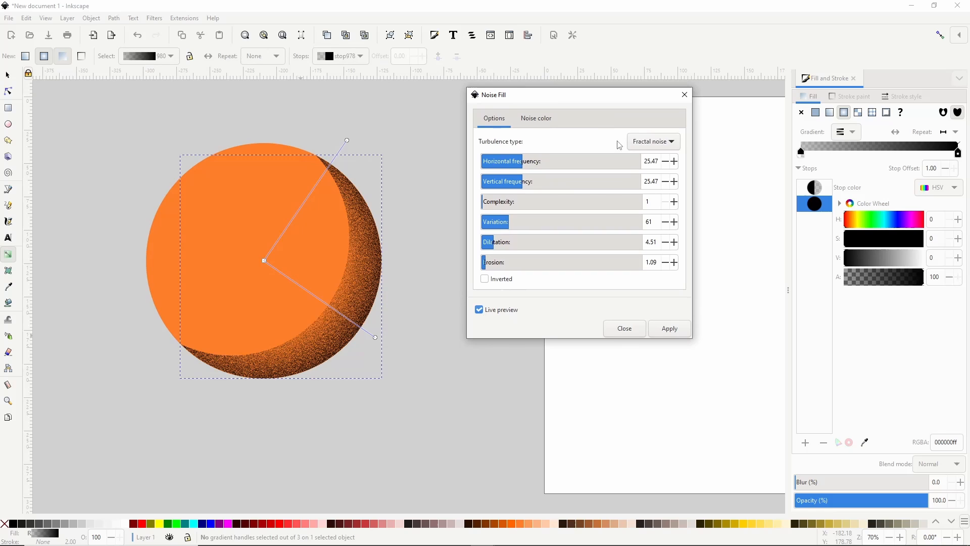
left_click(652, 141)
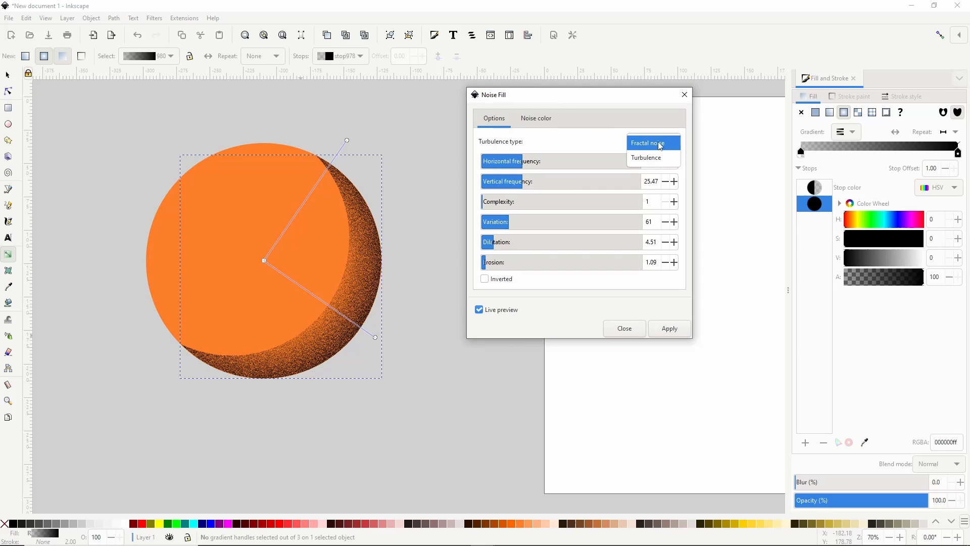
left_click(536, 118)
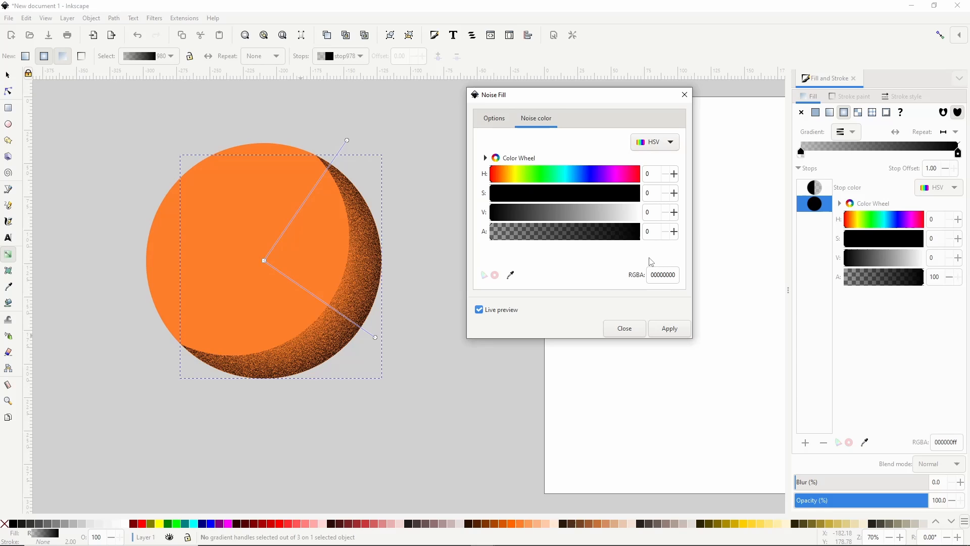
left_click(494, 118)
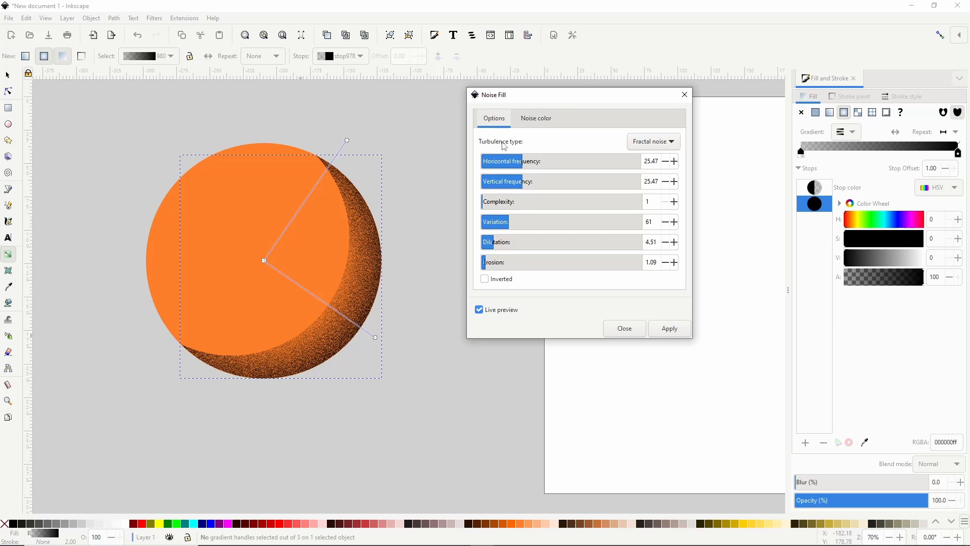
left_click(665, 161)
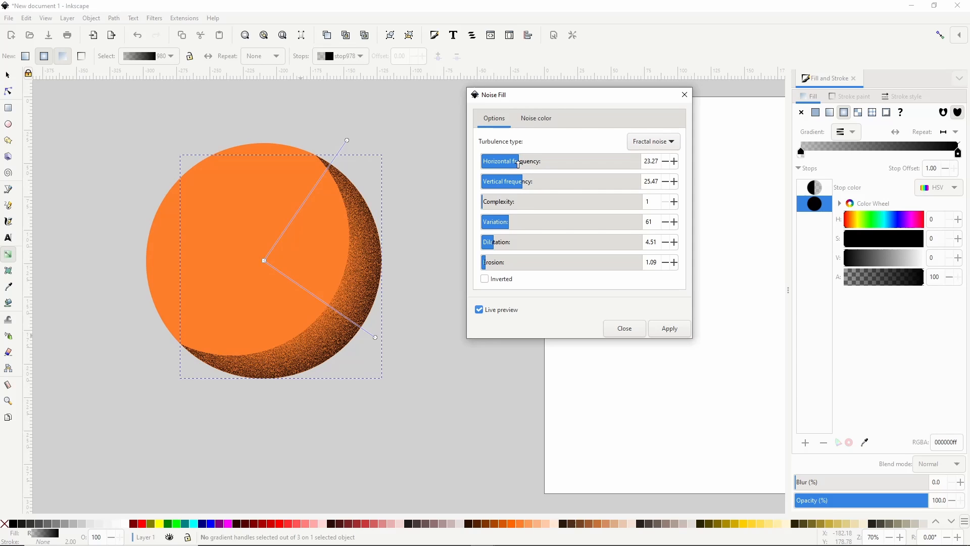
left_click(665, 181)
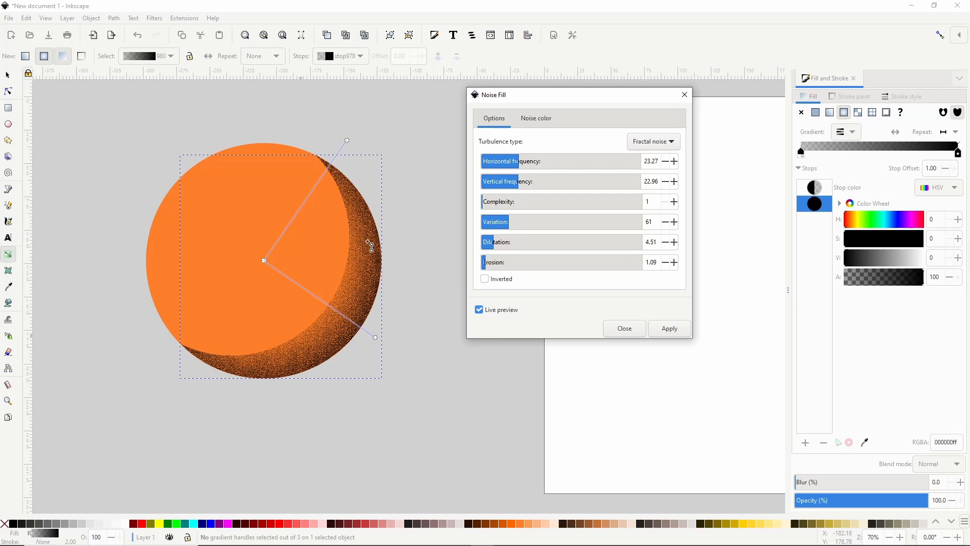
left_click(479, 309)
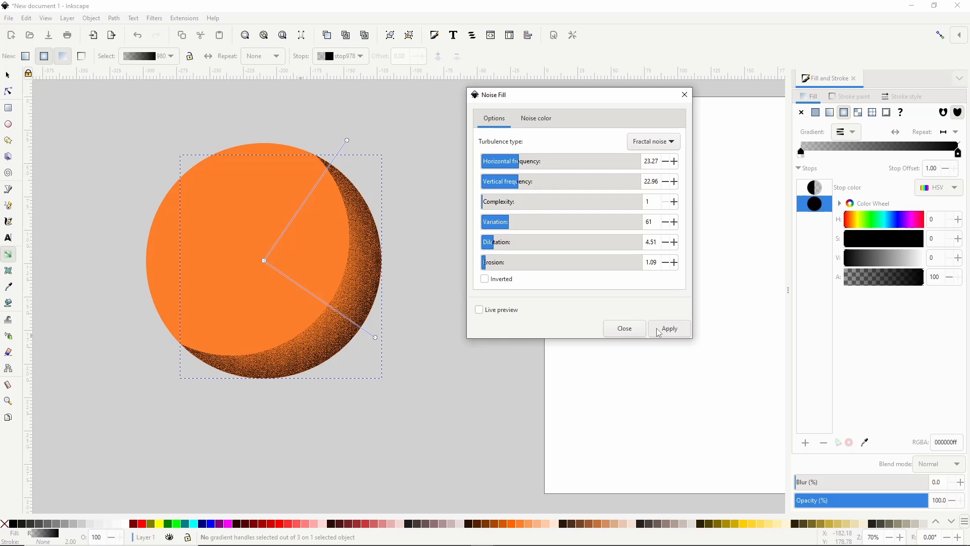
left_click(623, 328)
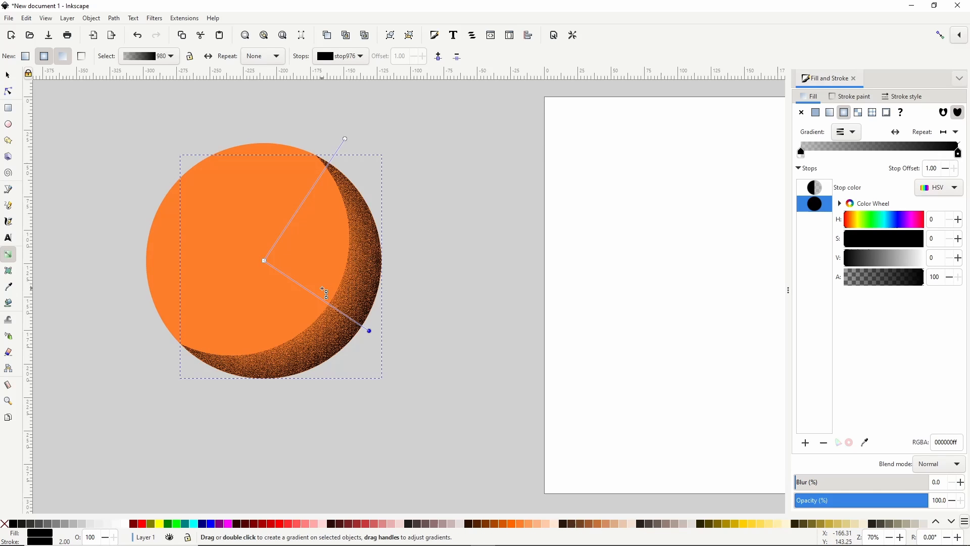
Zoom and pan to inspect the grainy crescent texture, then open the Edit menu.
scroll("down", 3)
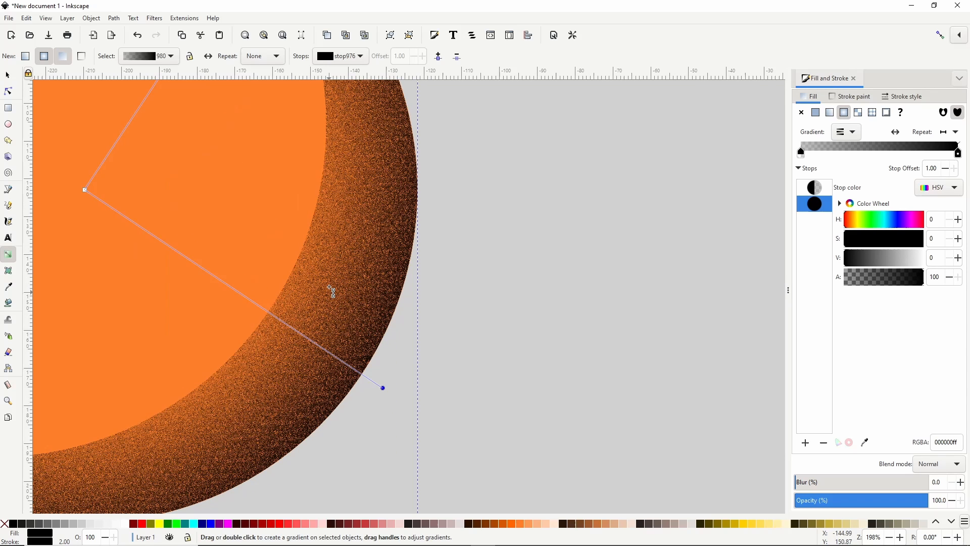
scroll("down", 3)
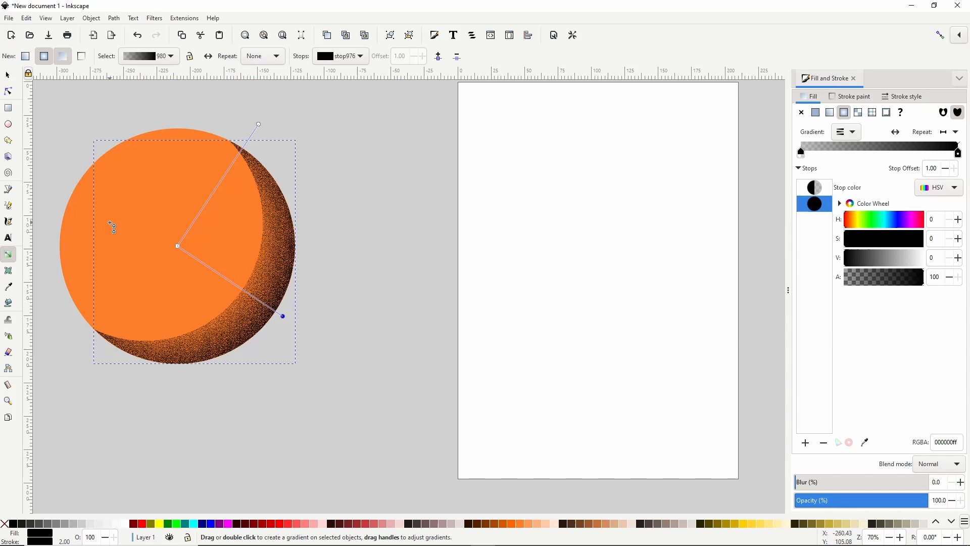
scroll("right", 3)
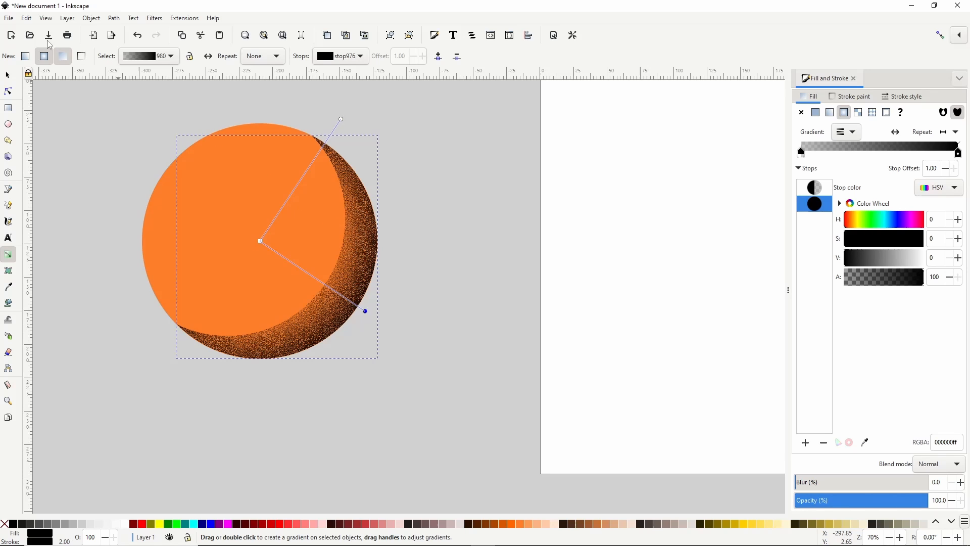
left_click(26, 18)
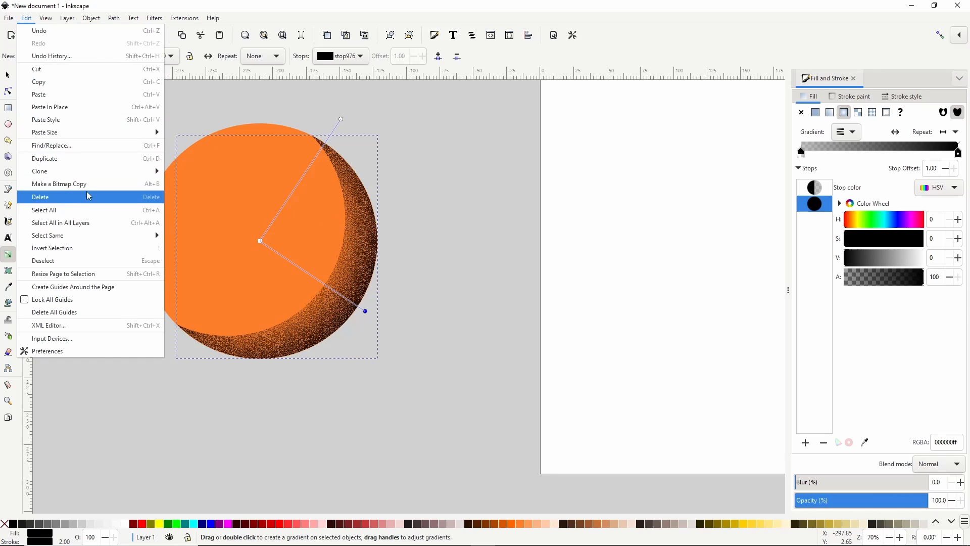
Make a bitmap copy of the grainy crescent and move it to the circle's lower right.
left_click(39, 197)
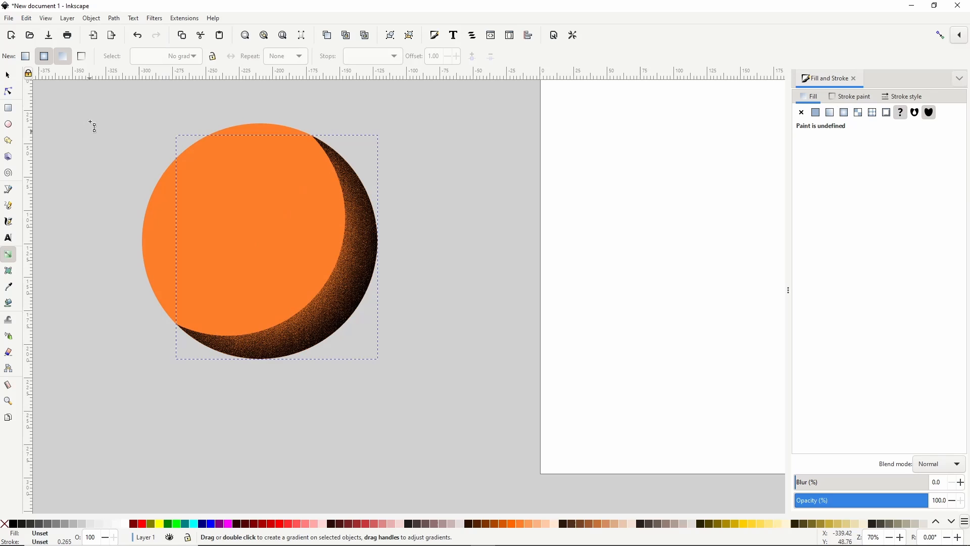
left_click(8, 75)
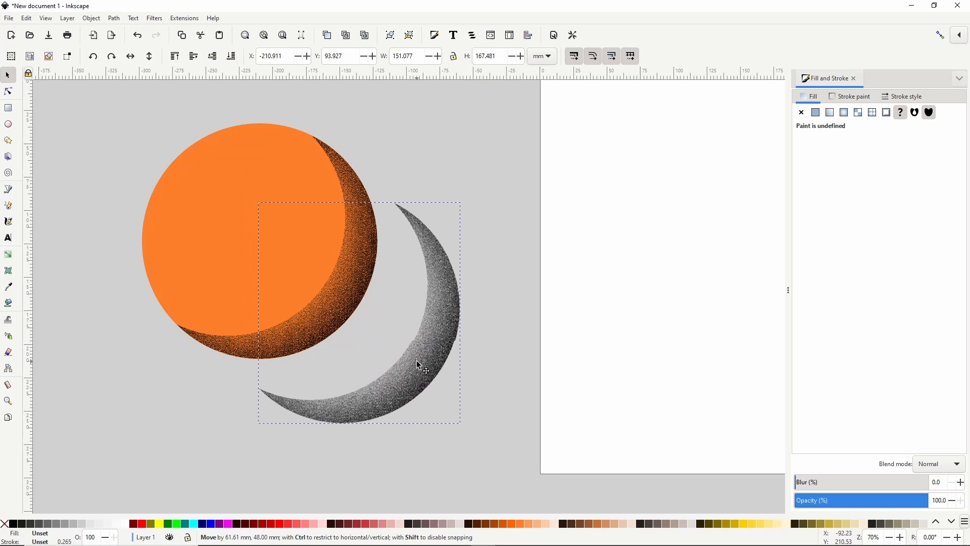
left_click(418, 364)
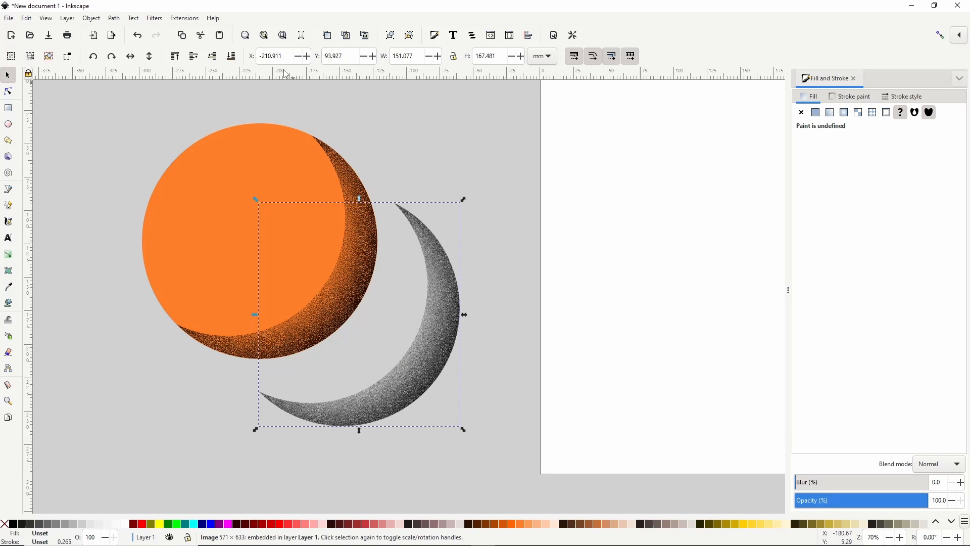
left_click(113, 18)
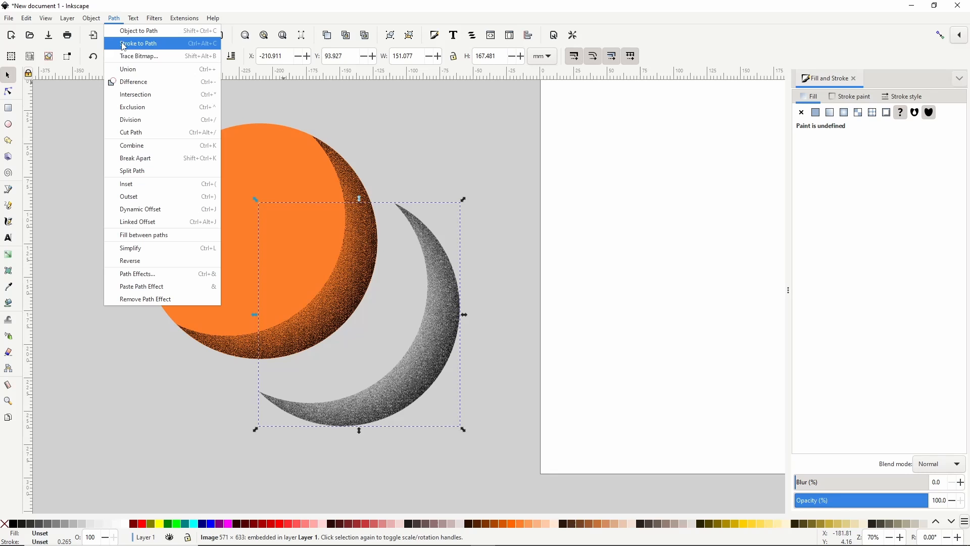
Trace the bitmap copy into a black vector crescent aligned to the circle's right edge.
left_click(138, 55)
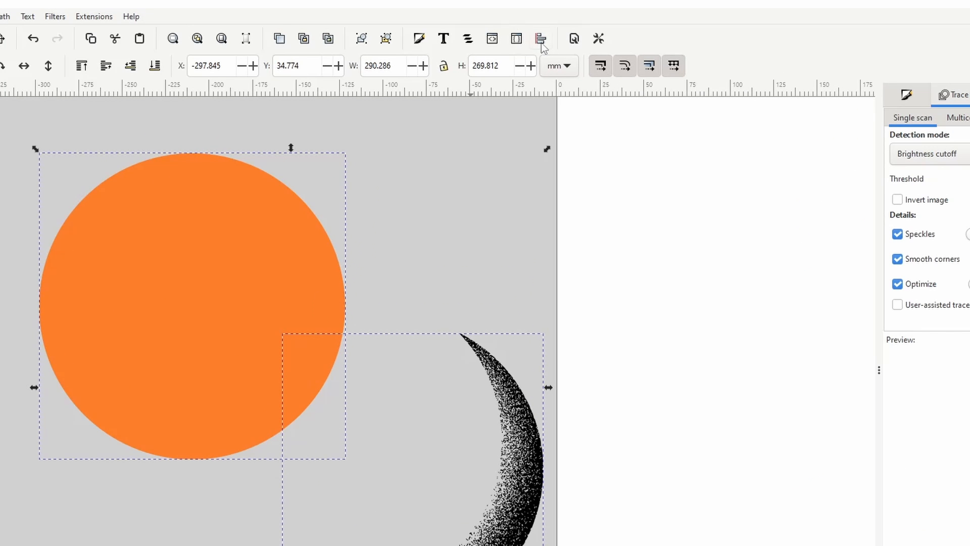
left_click(540, 39)
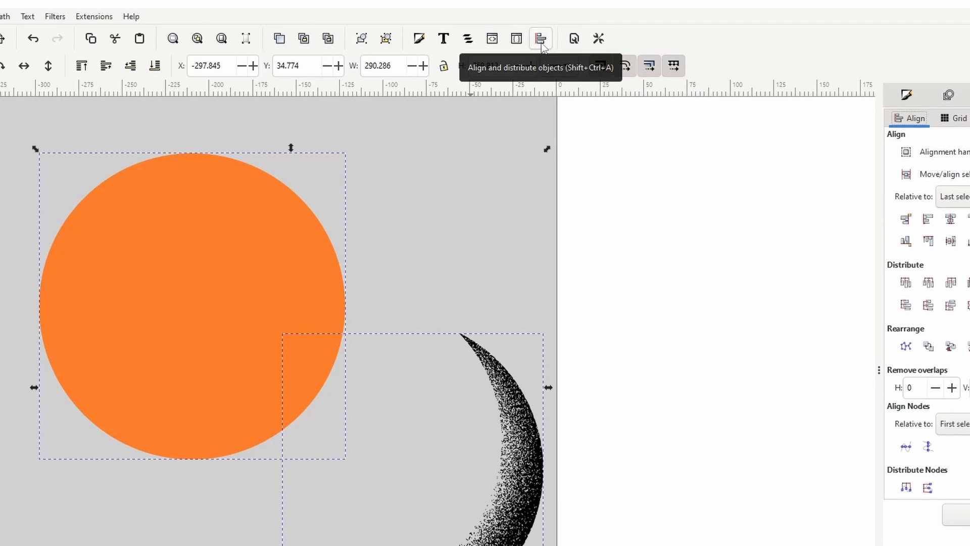
left_click(540, 38)
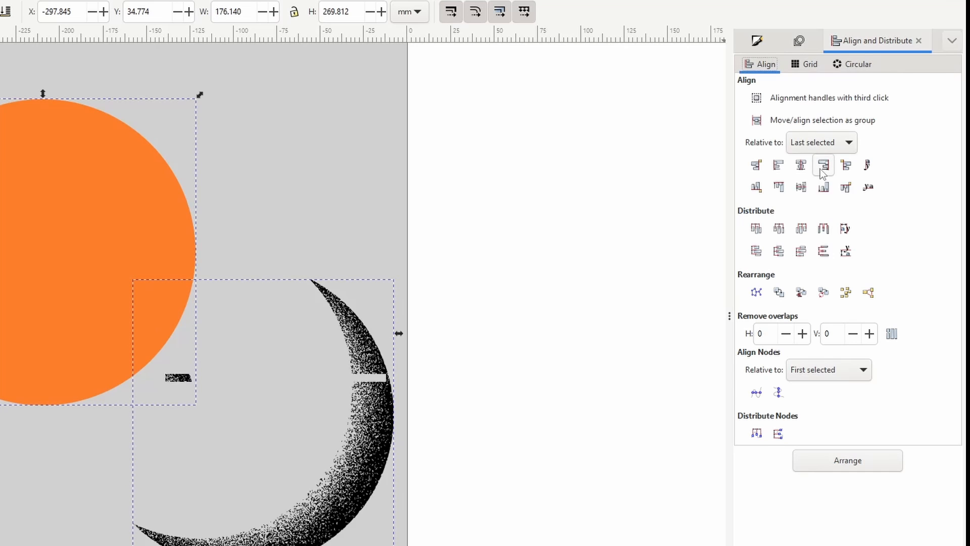
left_click(823, 187)
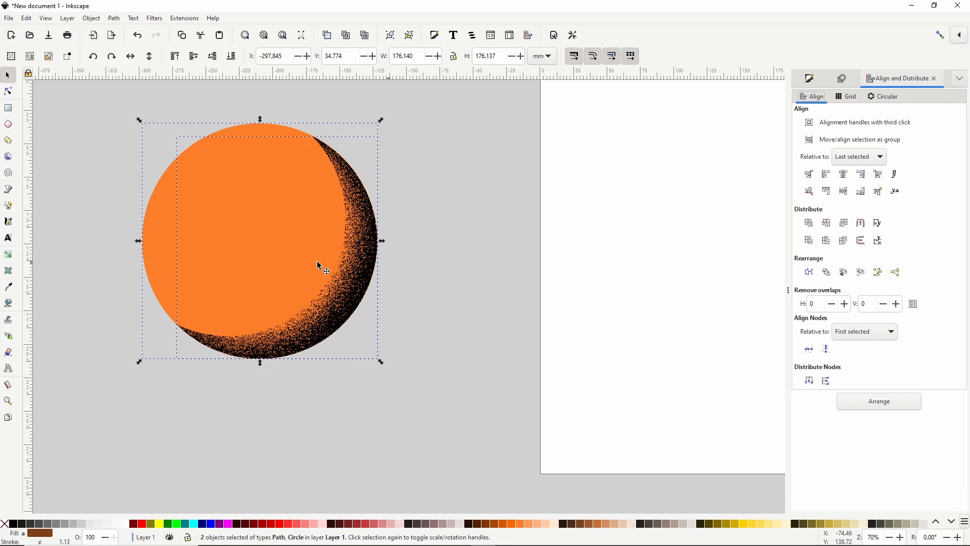
mouse_move(418, 291)
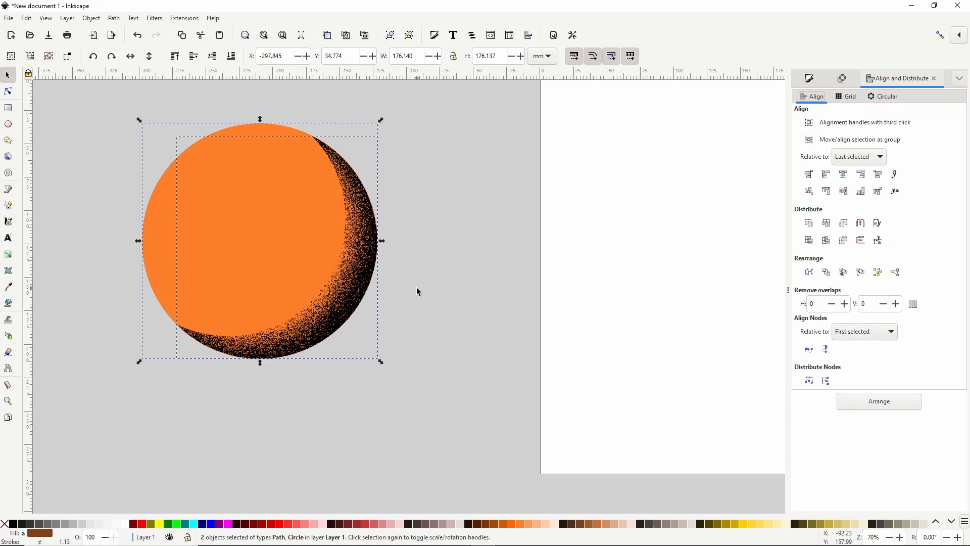
mouse_move(378, 281)
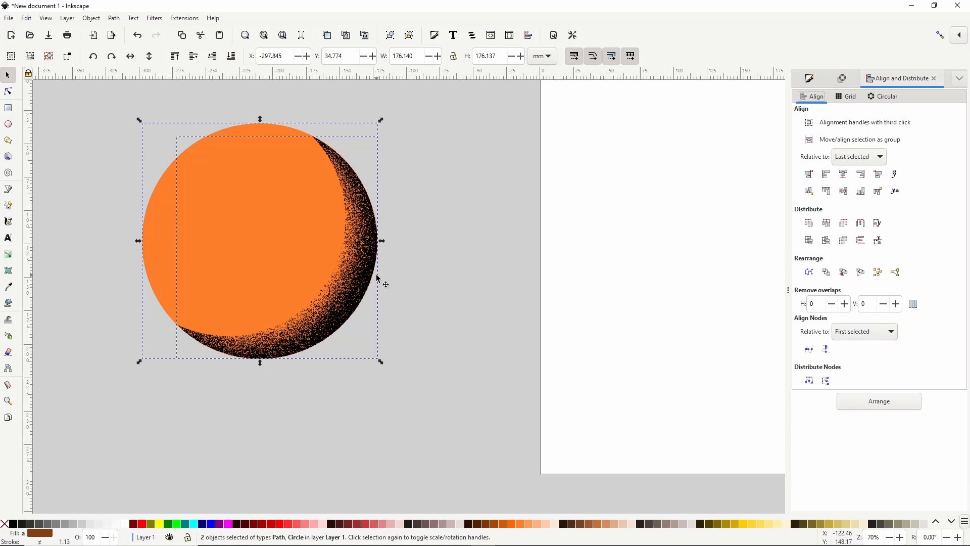
mouse_move(425, 190)
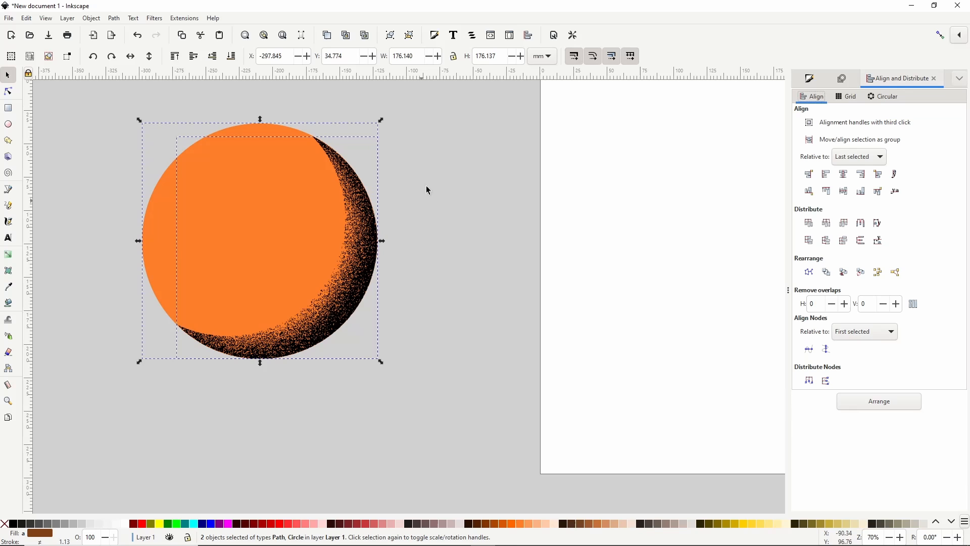
left_click(427, 190)
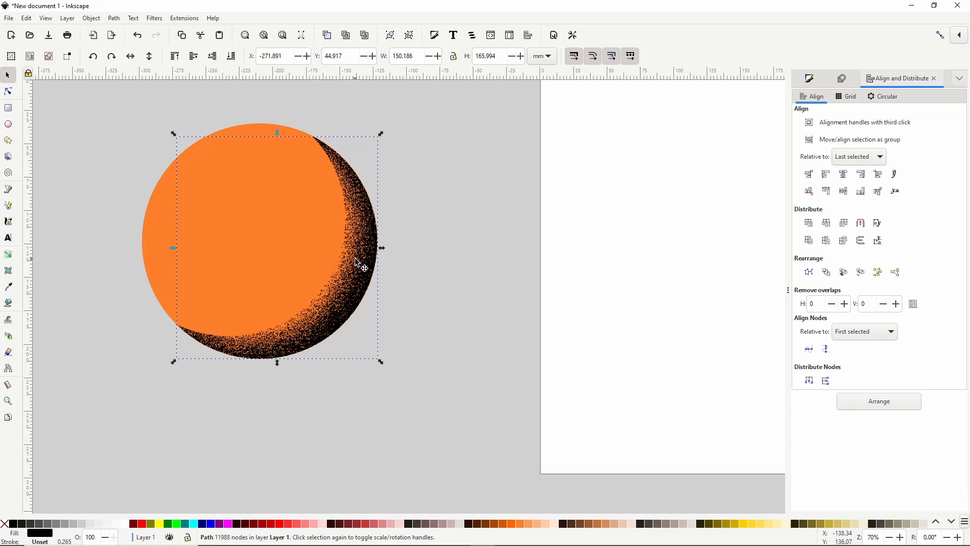
Switch the traced crescent's fill to a radial gradient and show its on-canvas handles.
left_click(808, 78)
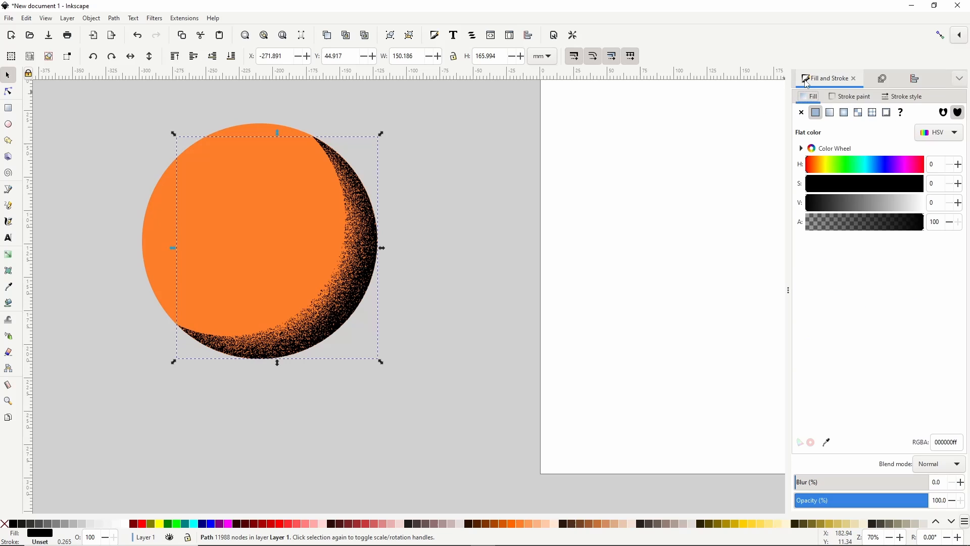
left_click(843, 112)
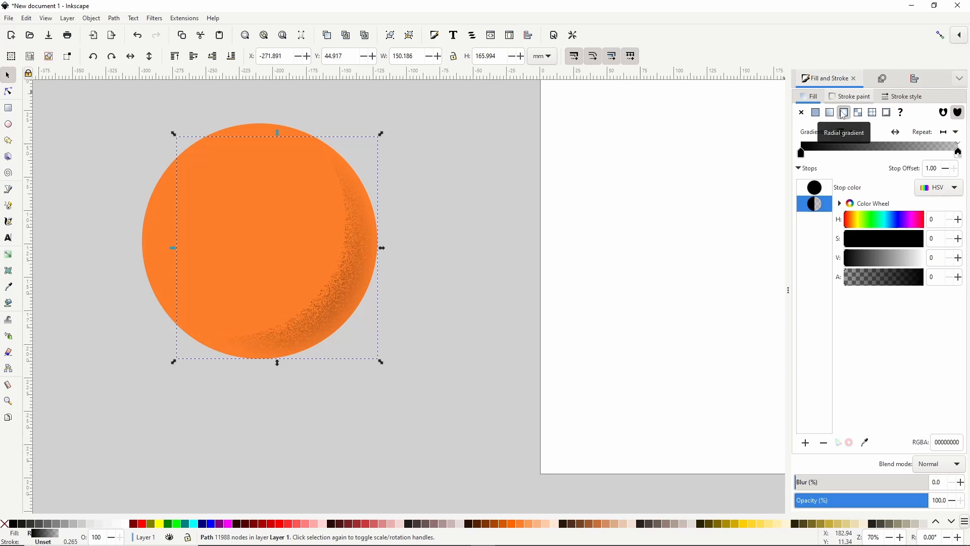
left_click(9, 256)
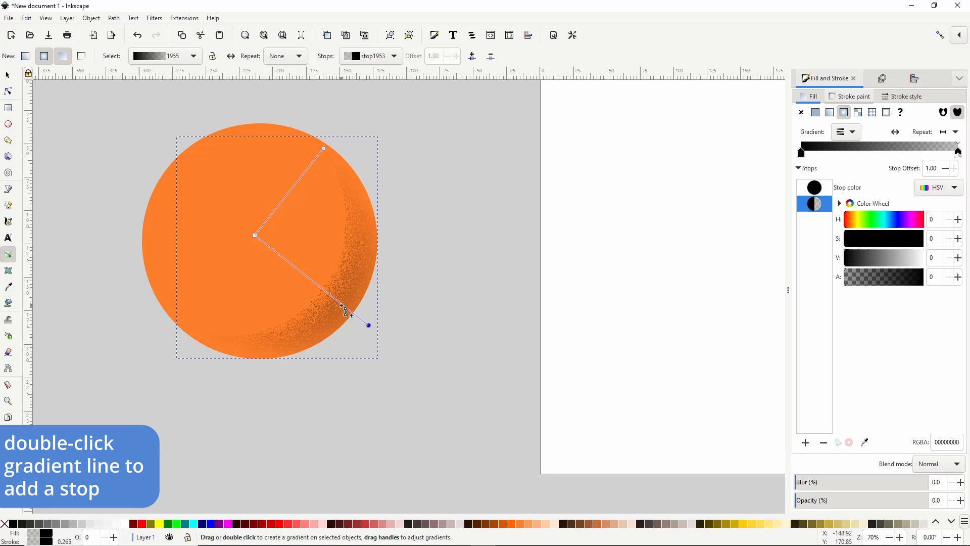
Add a middle gradient stop, stretch the radius upward, and make that stop mostly transparent.
double_click(344, 309)
type("100")
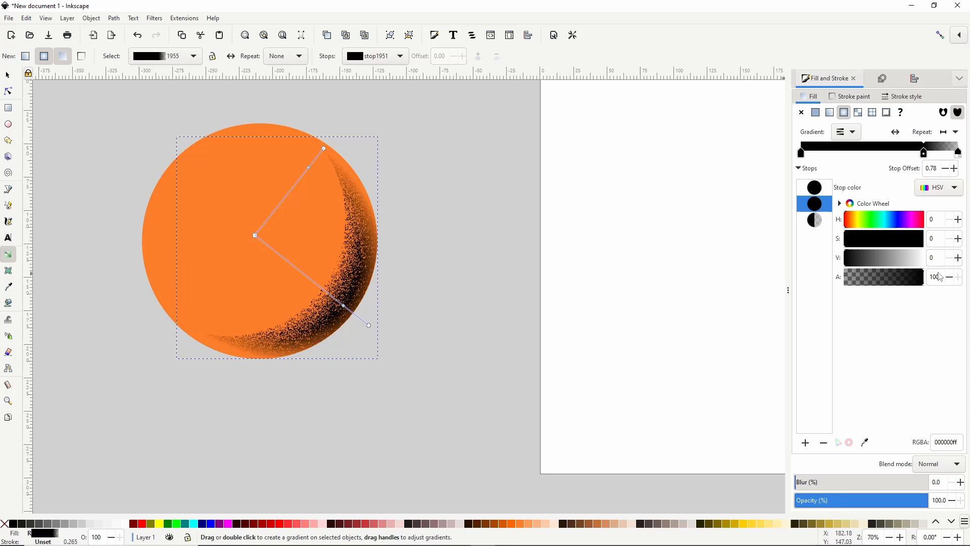
mouse_move(355, 317)
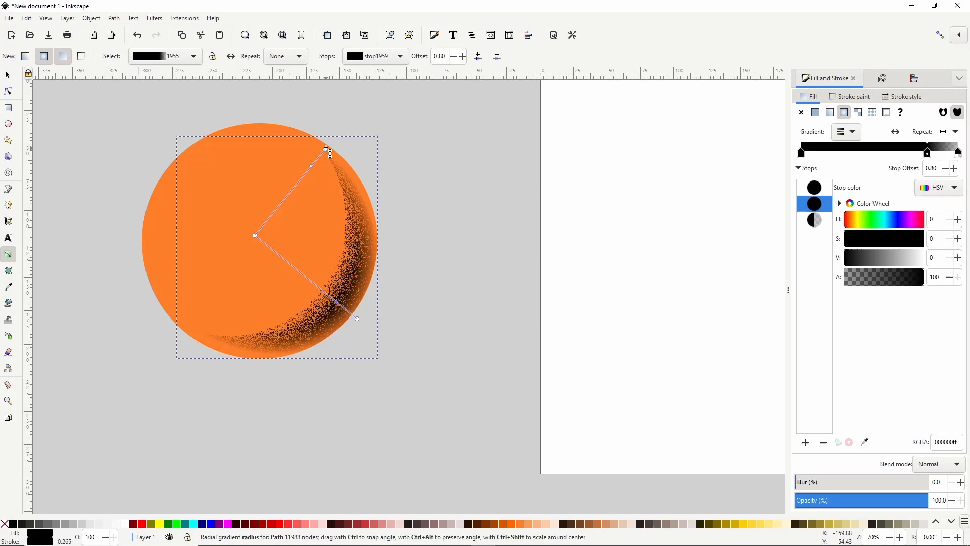
left_click_drag(329, 152, 332, 135)
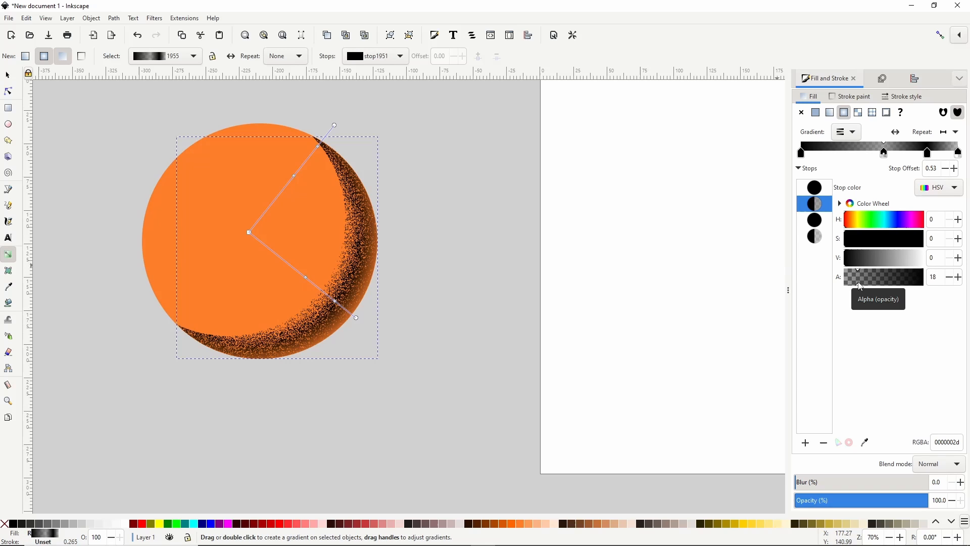
left_click(306, 279)
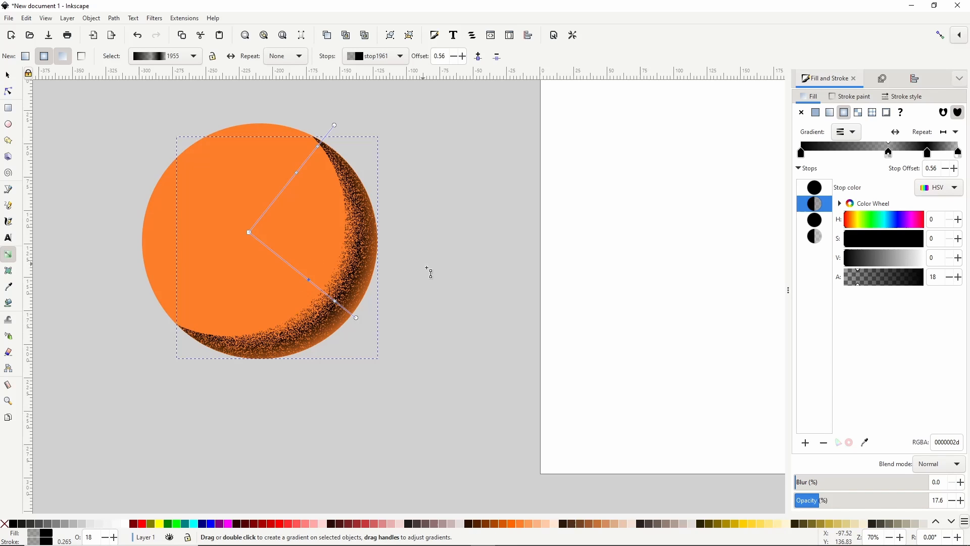
mouse_move(429, 274)
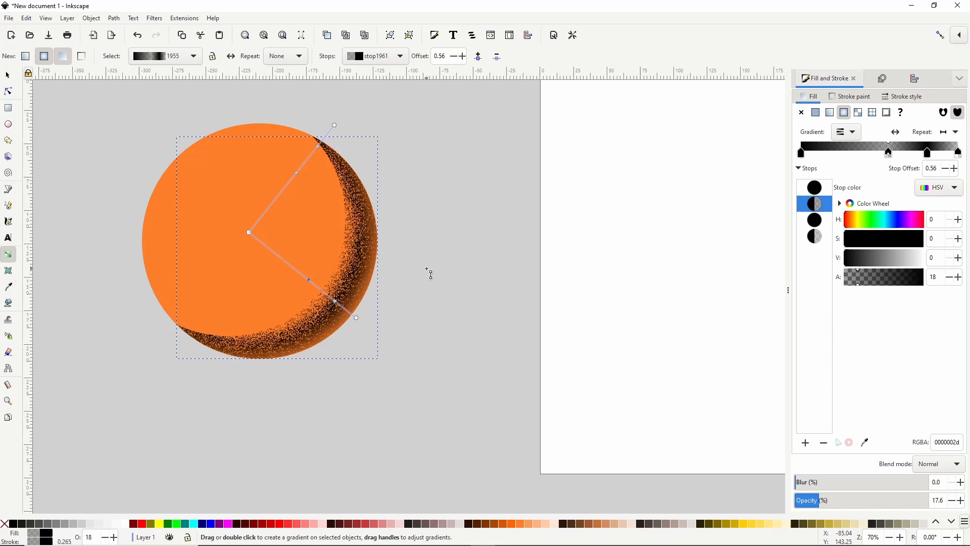
mouse_move(234, 167)
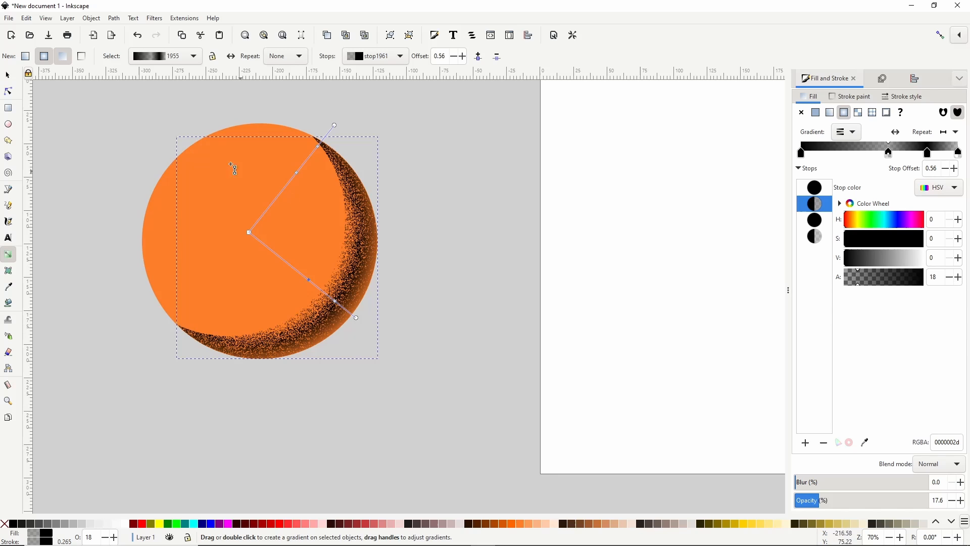
Raise the crescent shadow's opacity to about 28%, then deselect to view it.
left_click(8, 75)
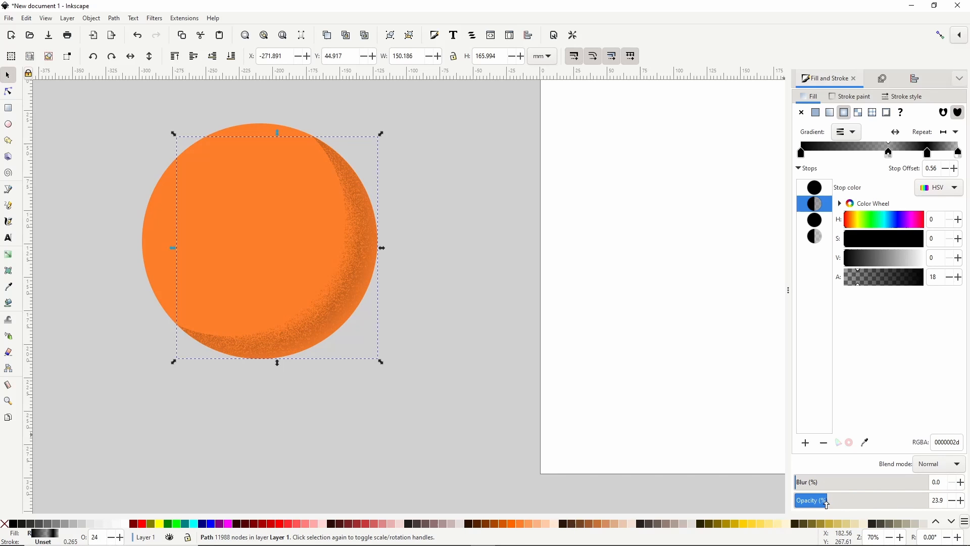
left_click(959, 500)
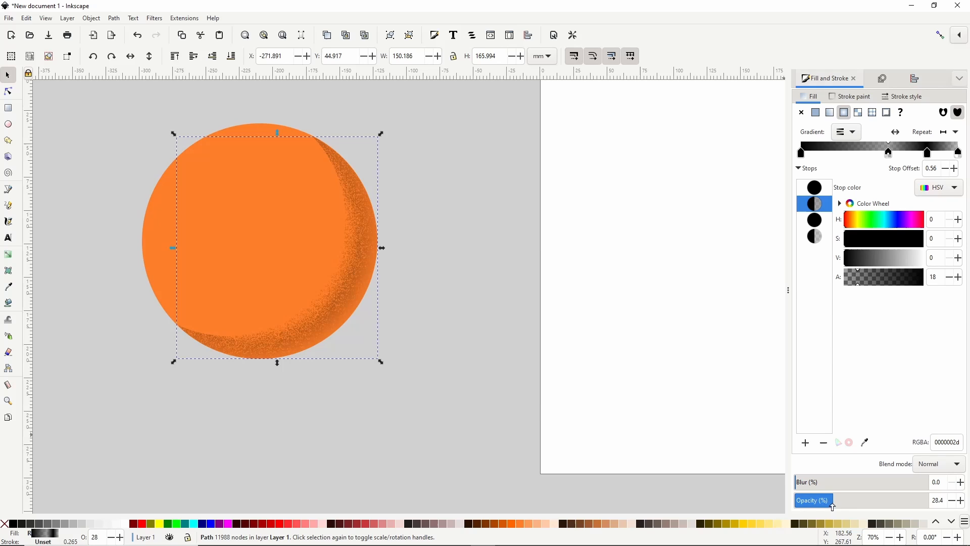
left_click(426, 240)
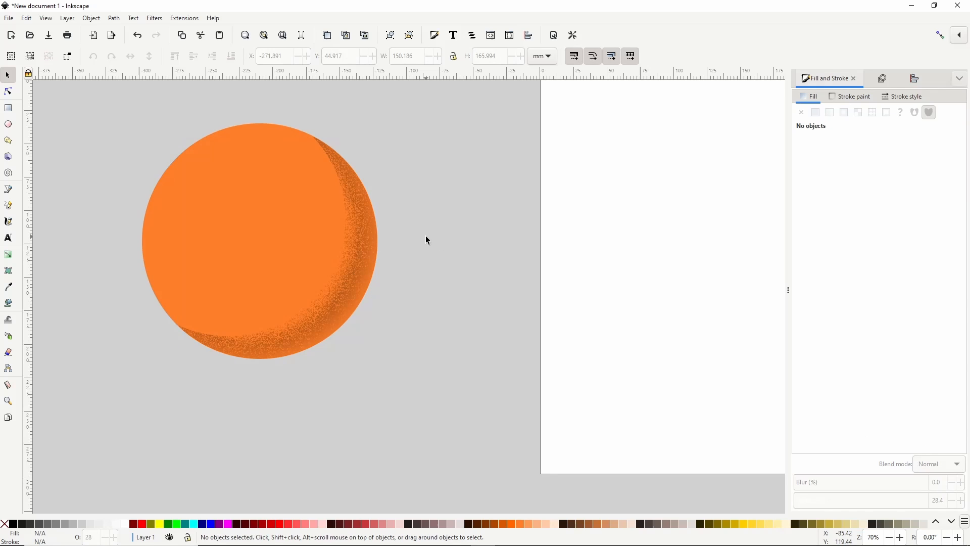
mouse_move(223, 192)
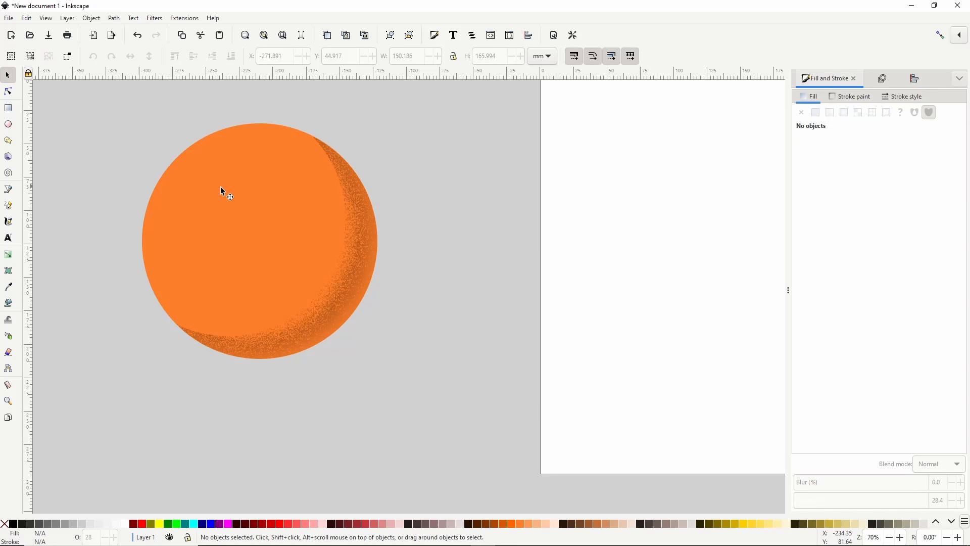
mouse_move(247, 221)
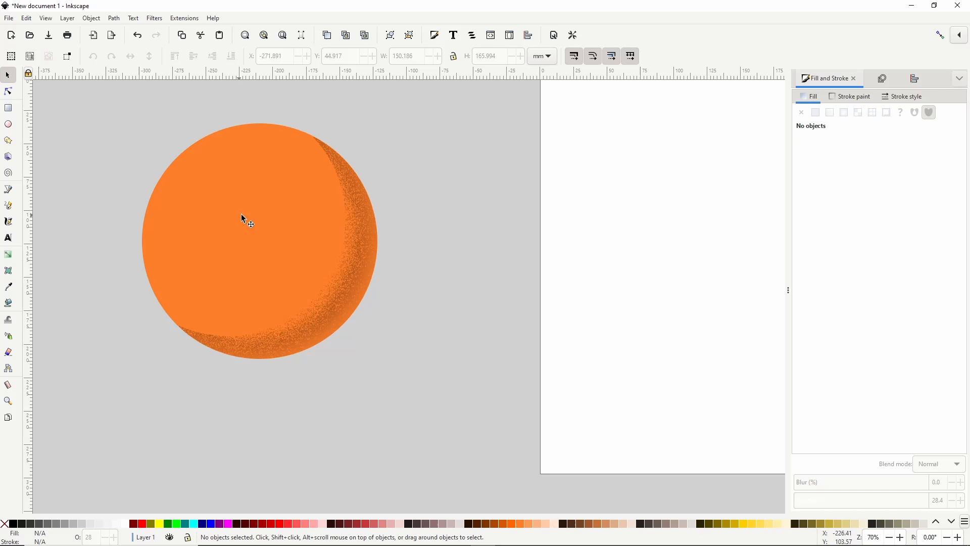
Give the small black centre circle a black-to-transparent radial gradient fill.
left_click(250, 218)
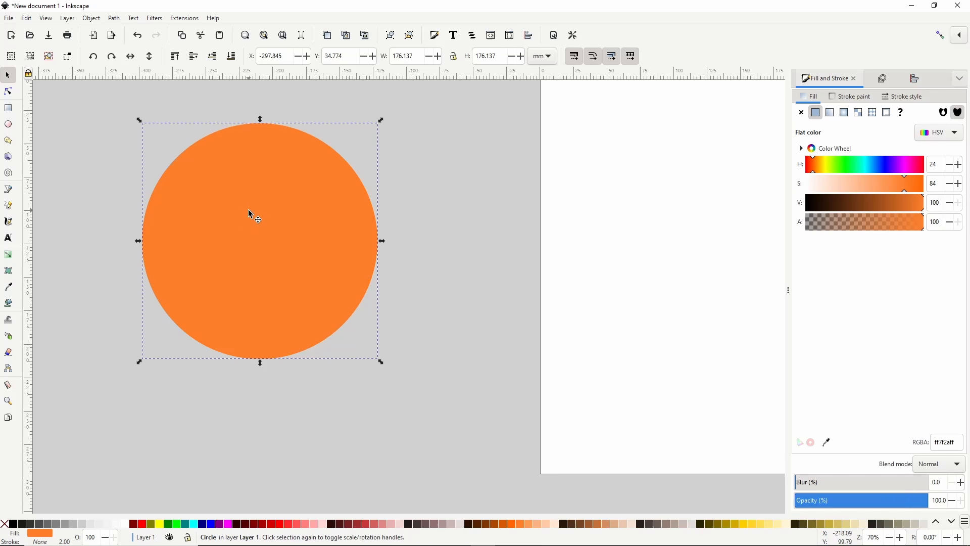
mouse_move(58, 489)
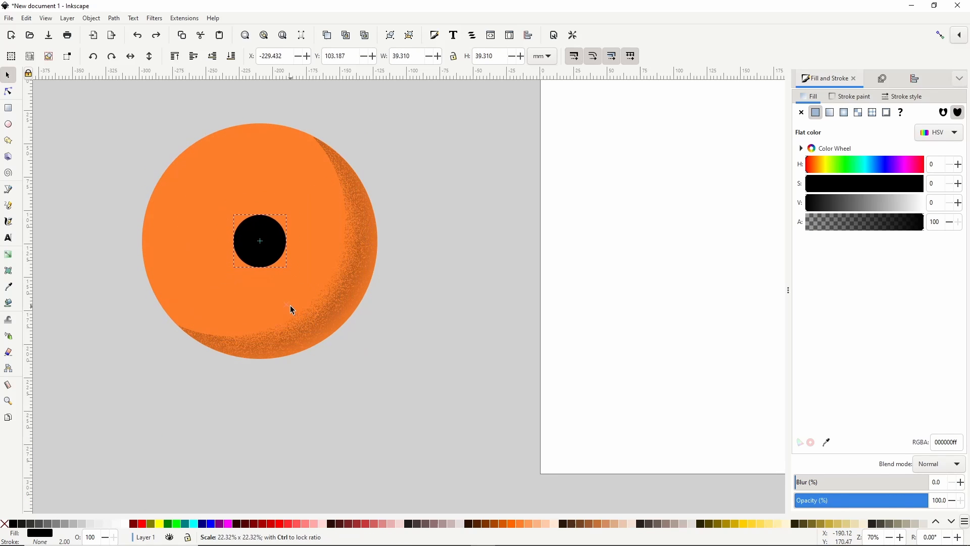
left_click(259, 240)
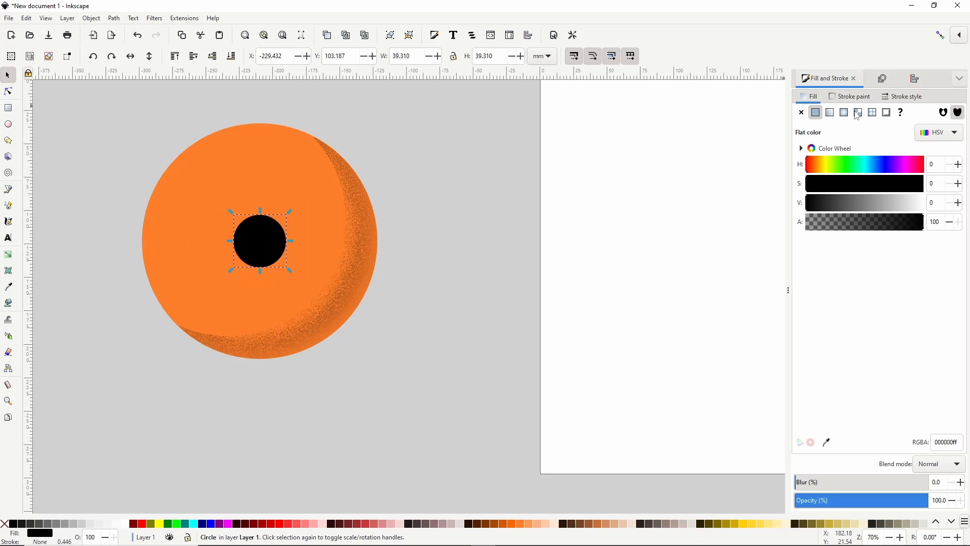
left_click(844, 112)
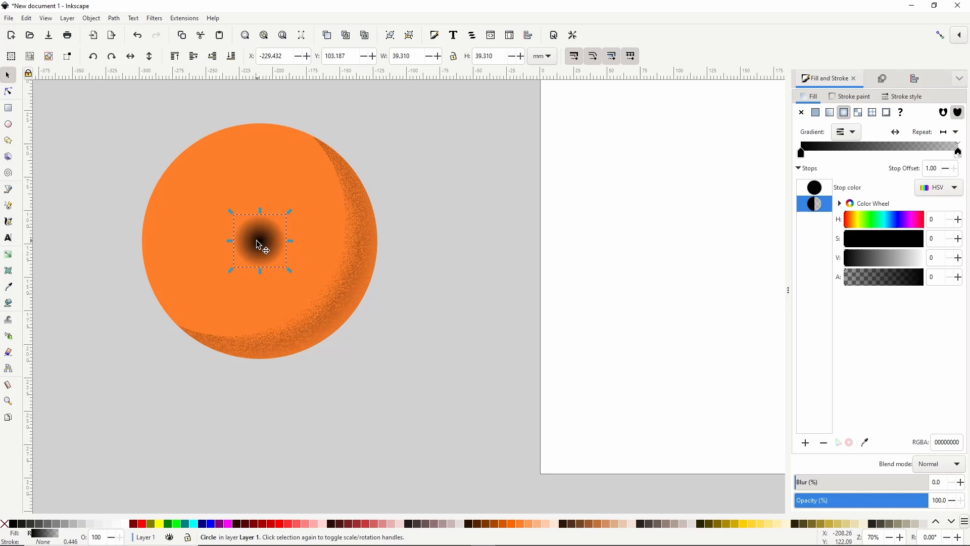
mouse_move(262, 244)
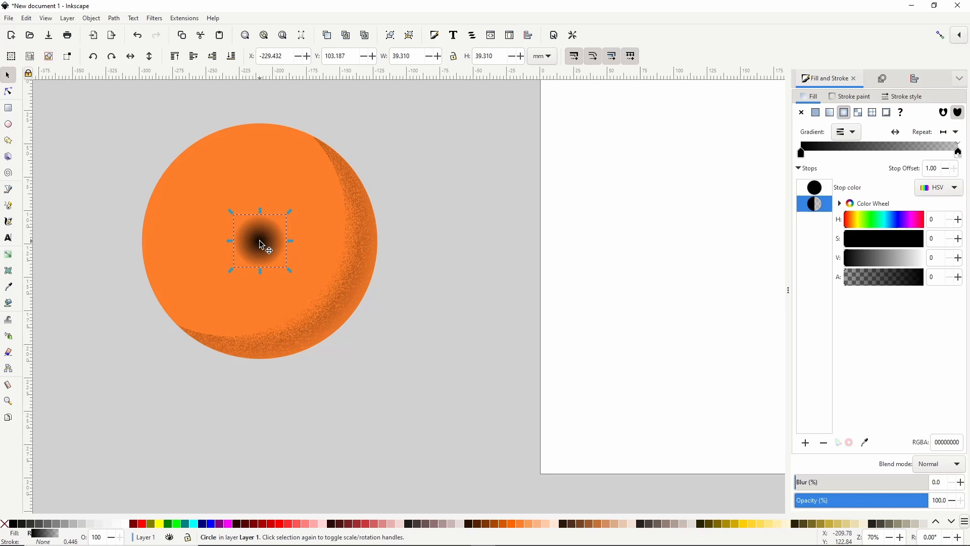
left_click(153, 18)
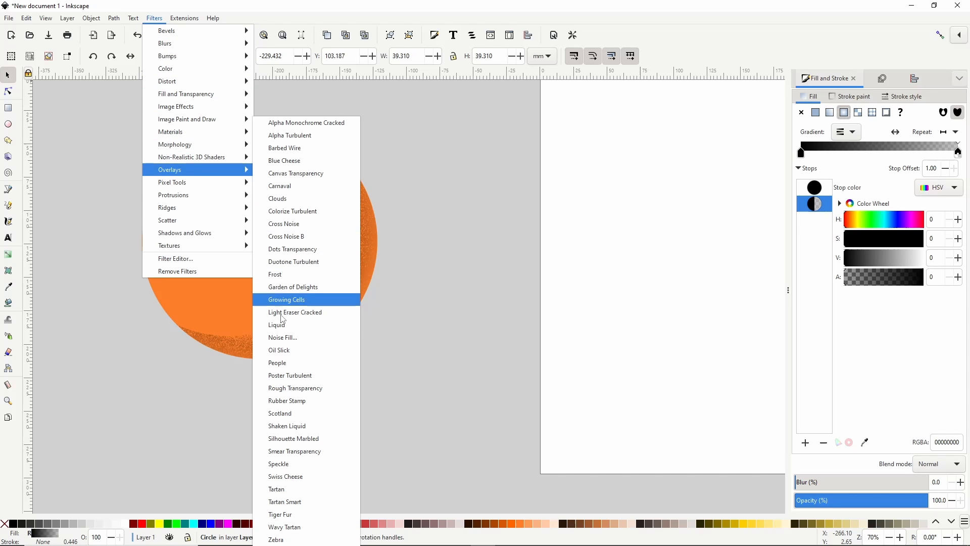
Apply the Overlays > Noise Fill filter to the centre spot and reselect it.
left_click(283, 337)
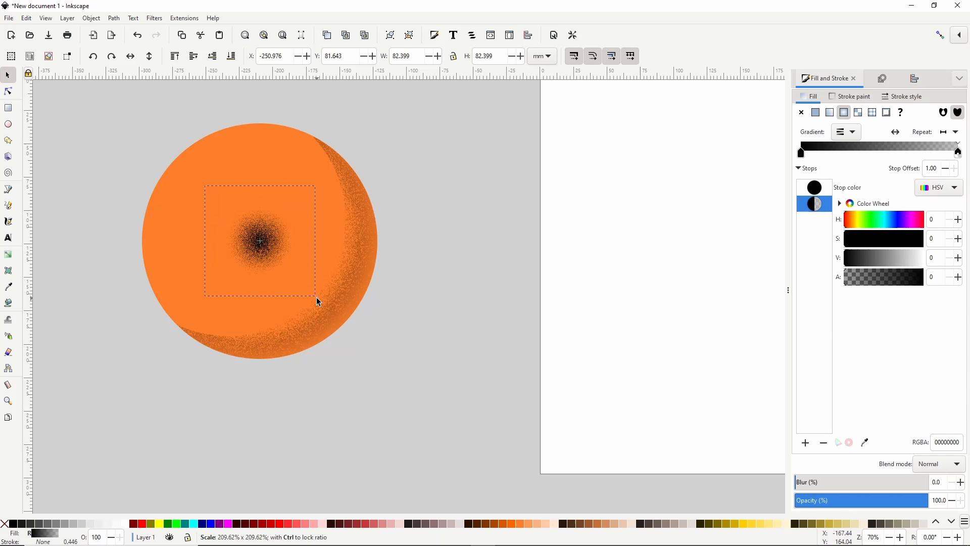
left_click(259, 241)
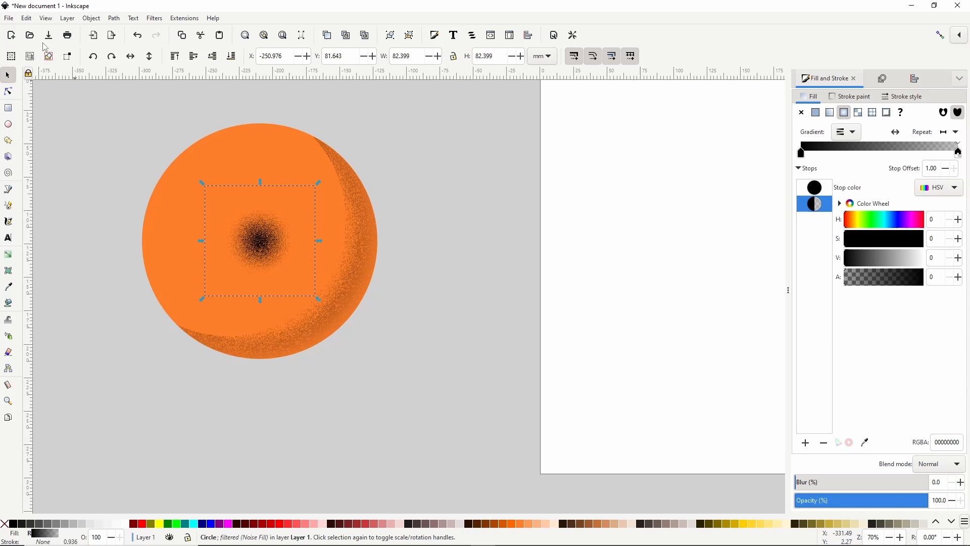
left_click(25, 18)
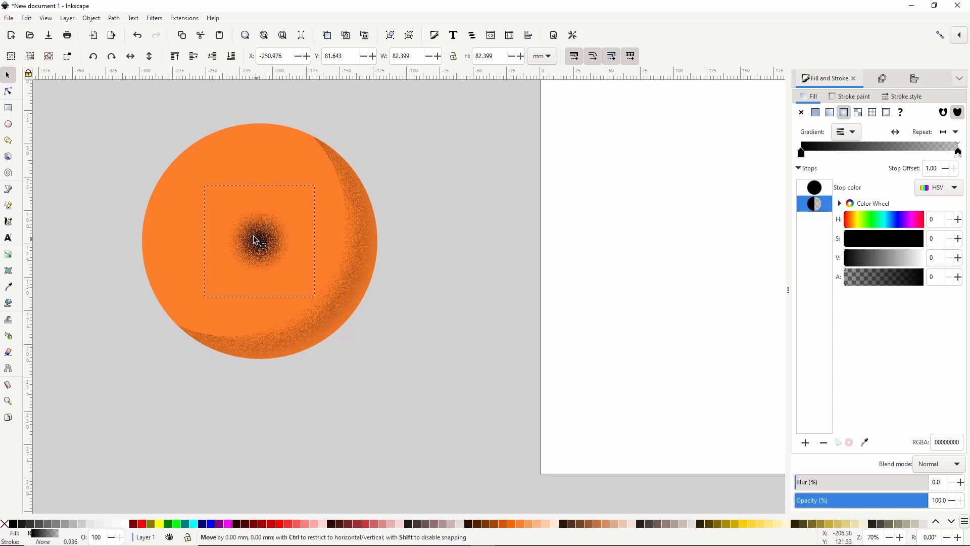
left_click(259, 241)
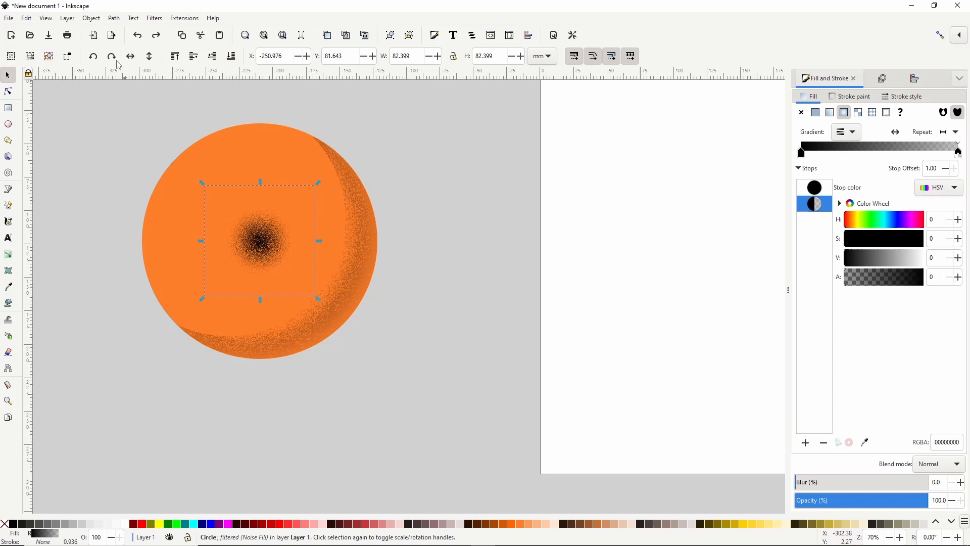
left_click(25, 19)
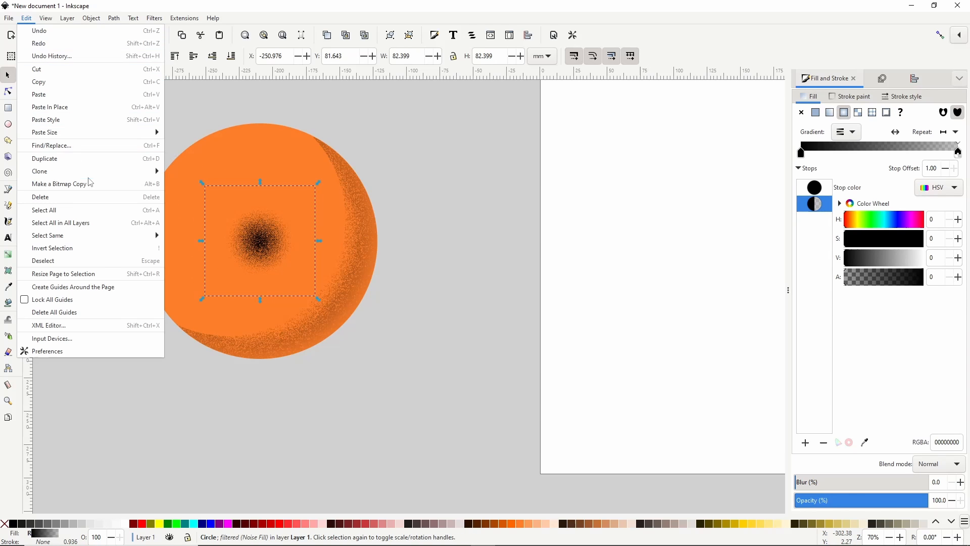
Make a bitmap copy of the grainy spot for tracing with Trace Bitmap.
left_click(59, 184)
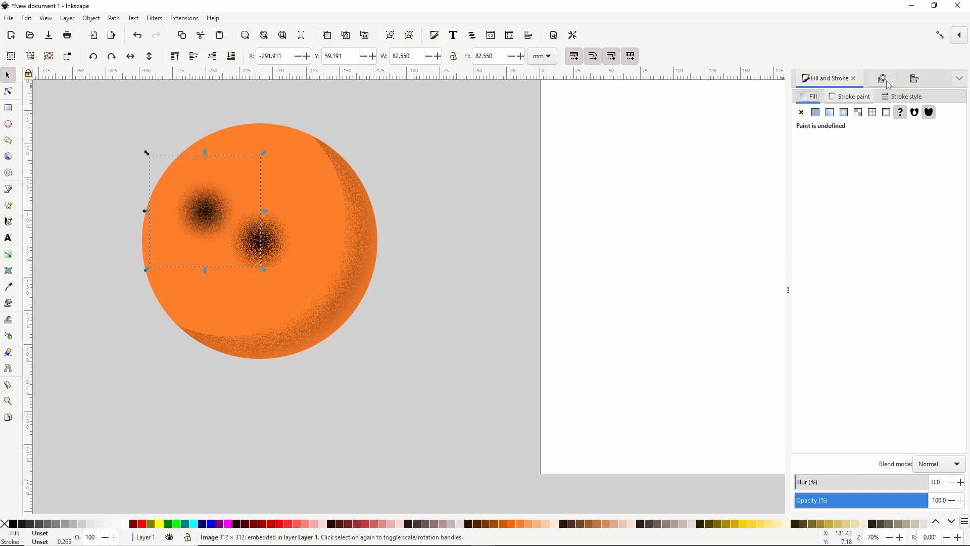
left_click(882, 78)
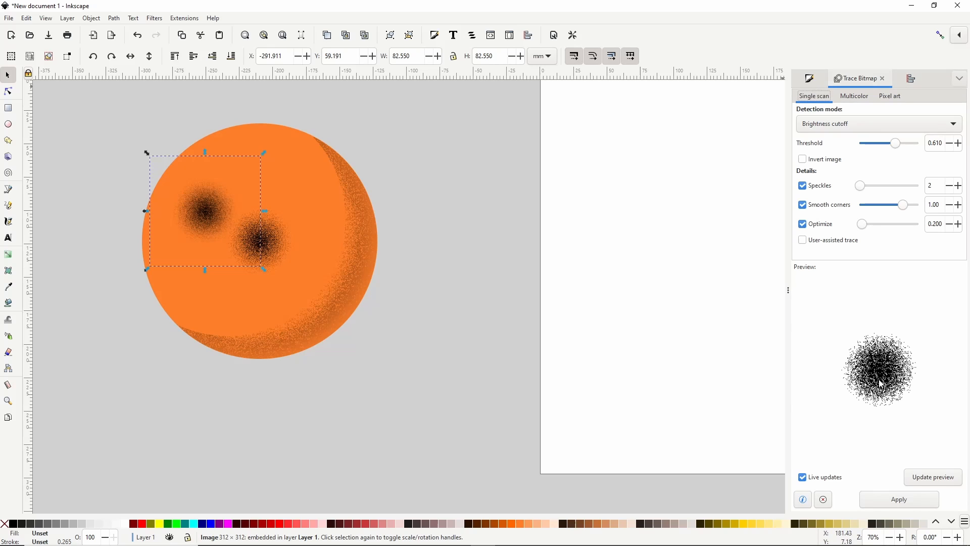
Trace the bitmap into speckles, move them up-left, enlarge them, and fill white.
left_click(898, 499)
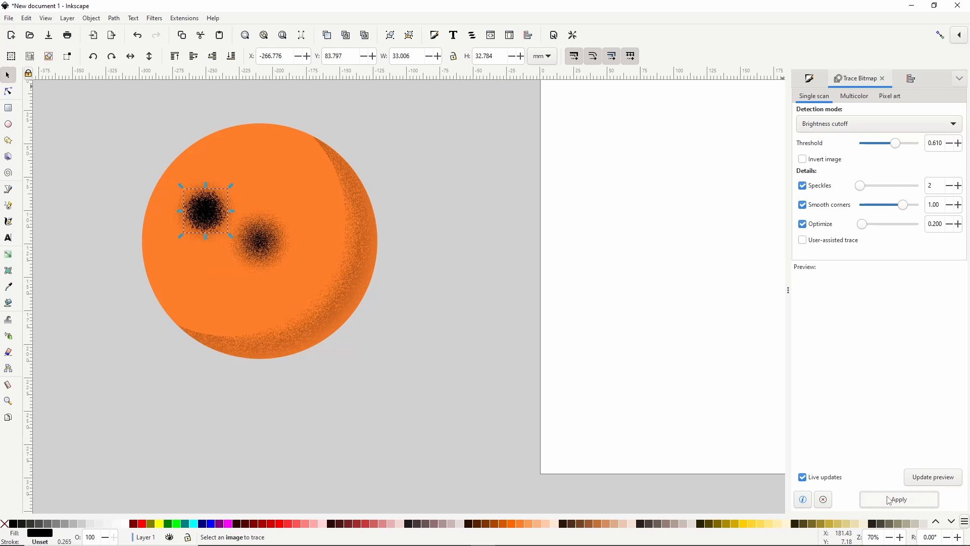
left_click_drag(206, 211, 243, 192)
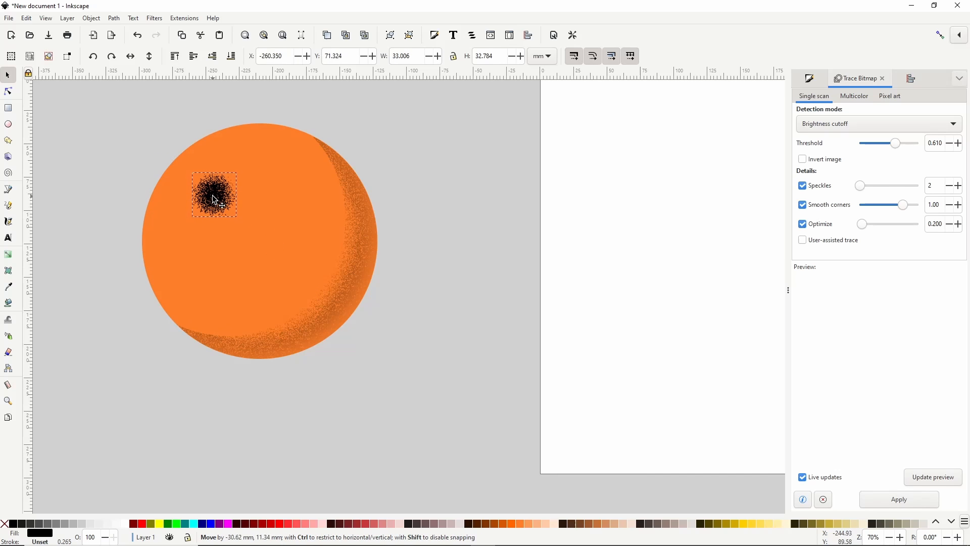
left_click(213, 197)
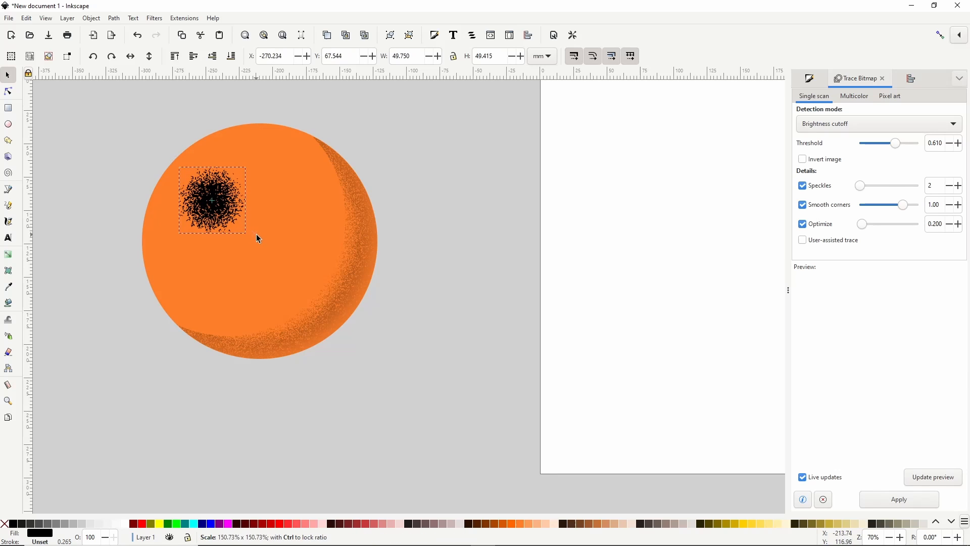
left_click(212, 200)
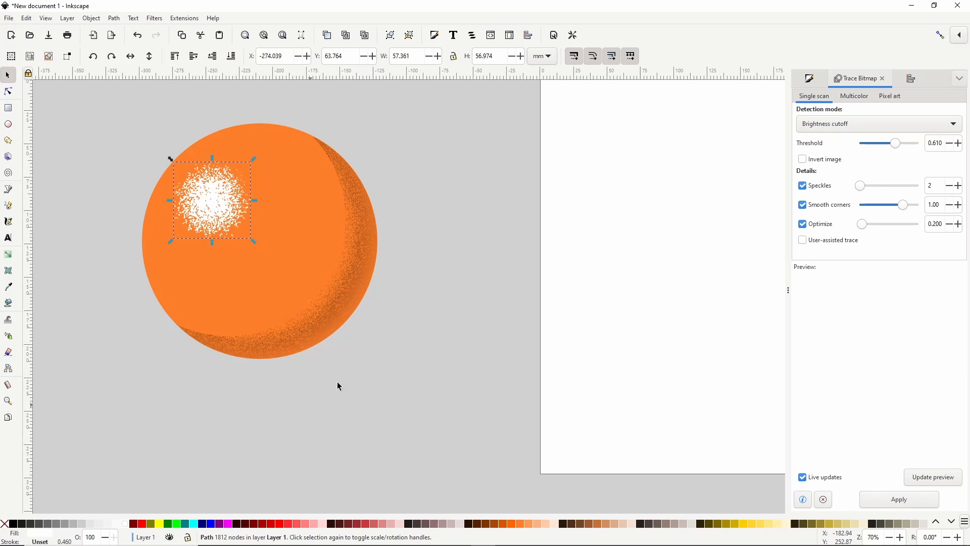
Give the white speckles a radial gradient fade at about 62% opacity.
left_click(808, 78)
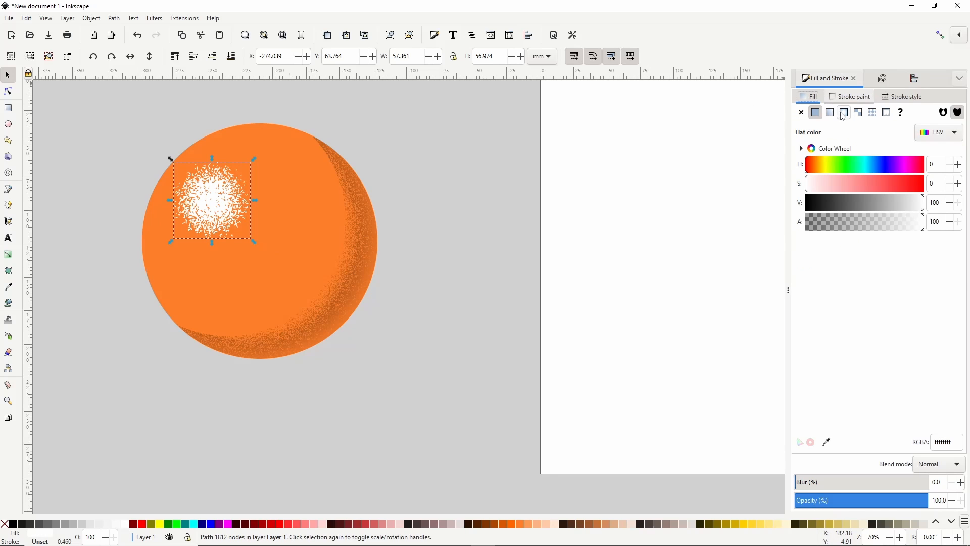
left_click(842, 112)
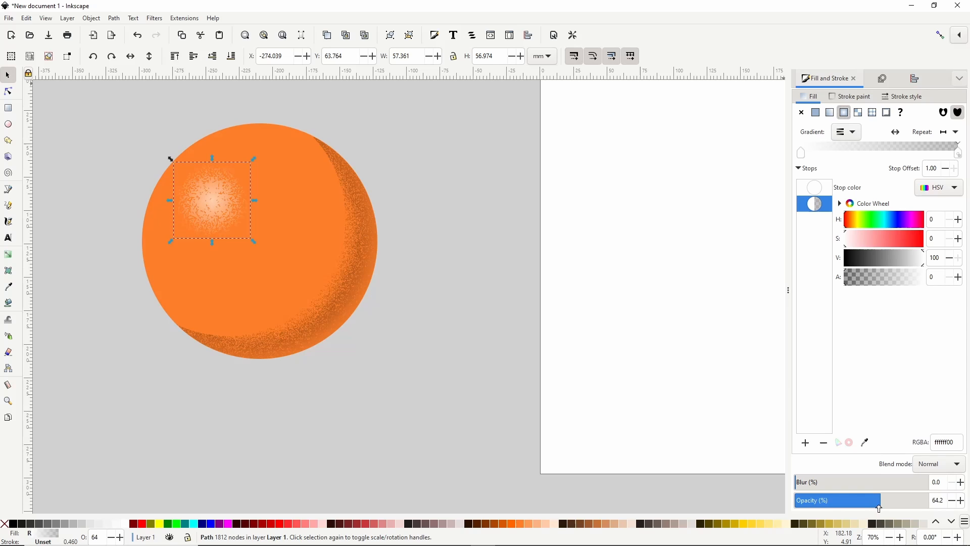
left_click(375, 252)
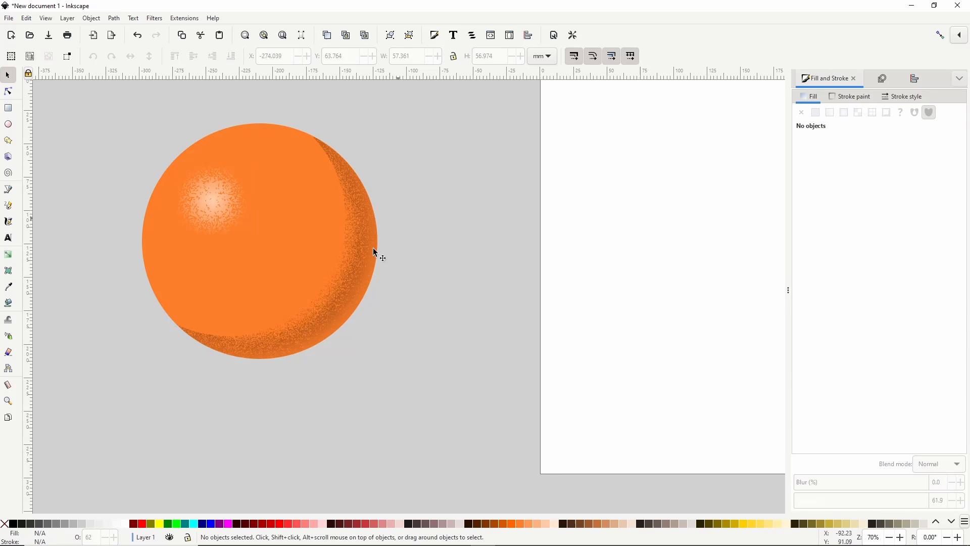